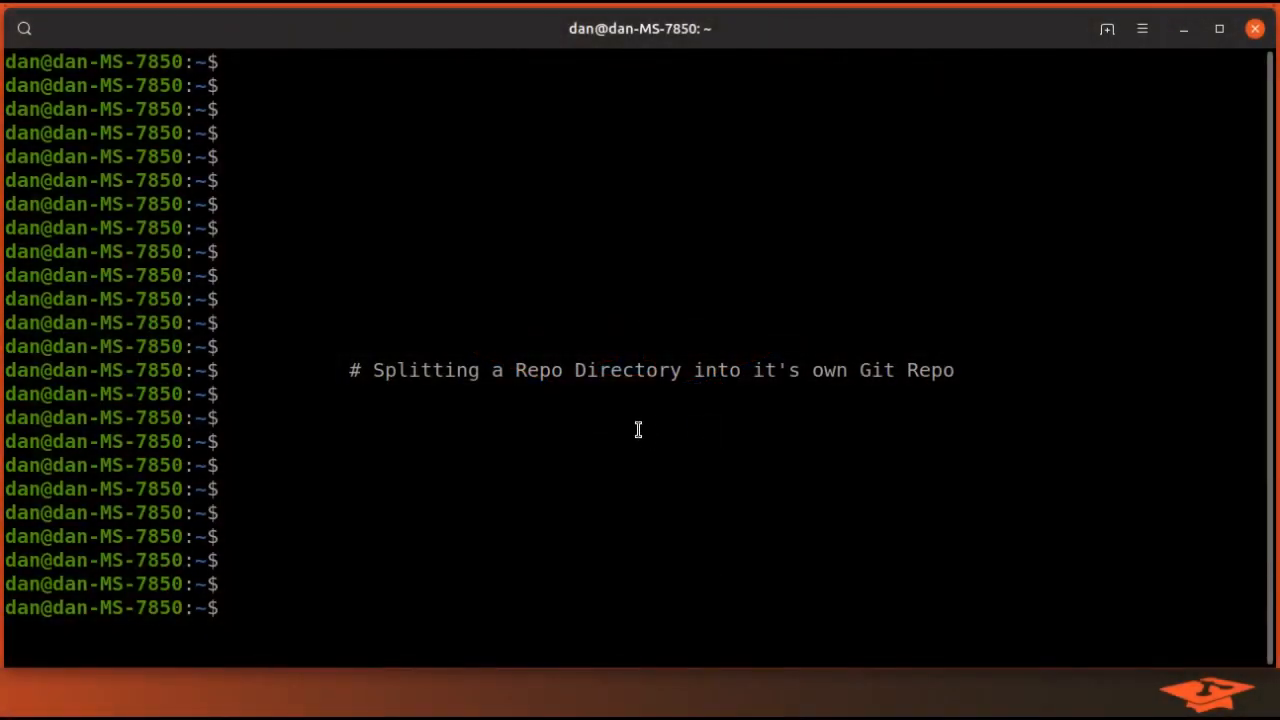
{"action": "mouse_move", "coordinate": [524, 380]}
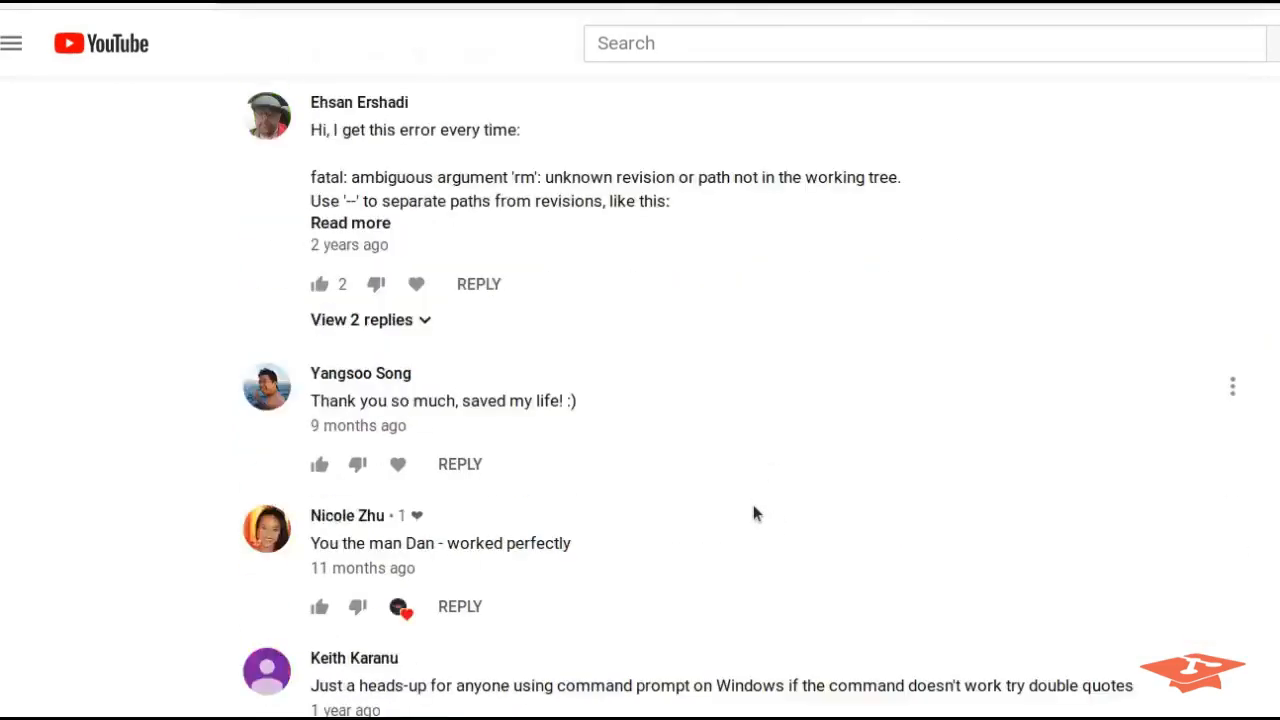
Scroll the comments to the folder-extraction question and expand the full reply about splitting history by directory
{"action": "scroll", "scroll_direction": "down", "scroll_amount": 3}
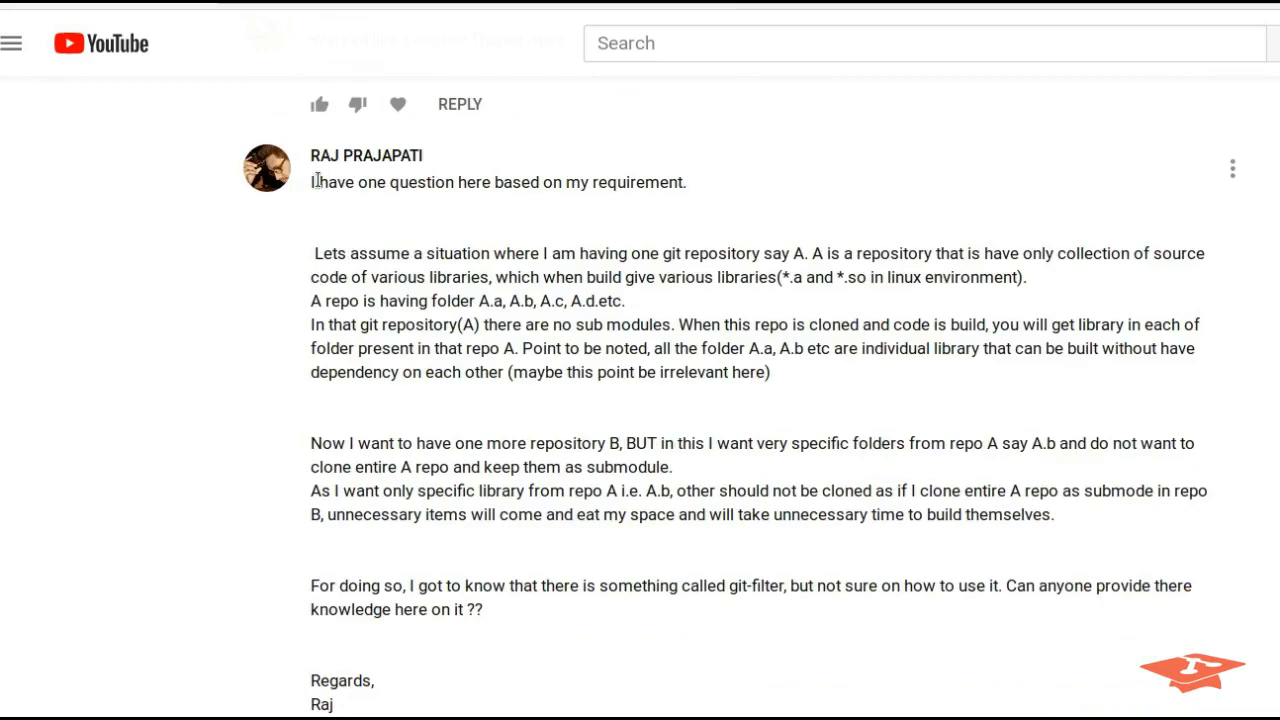
{"action": "scroll", "scroll_direction": "down", "scroll_amount": 3}
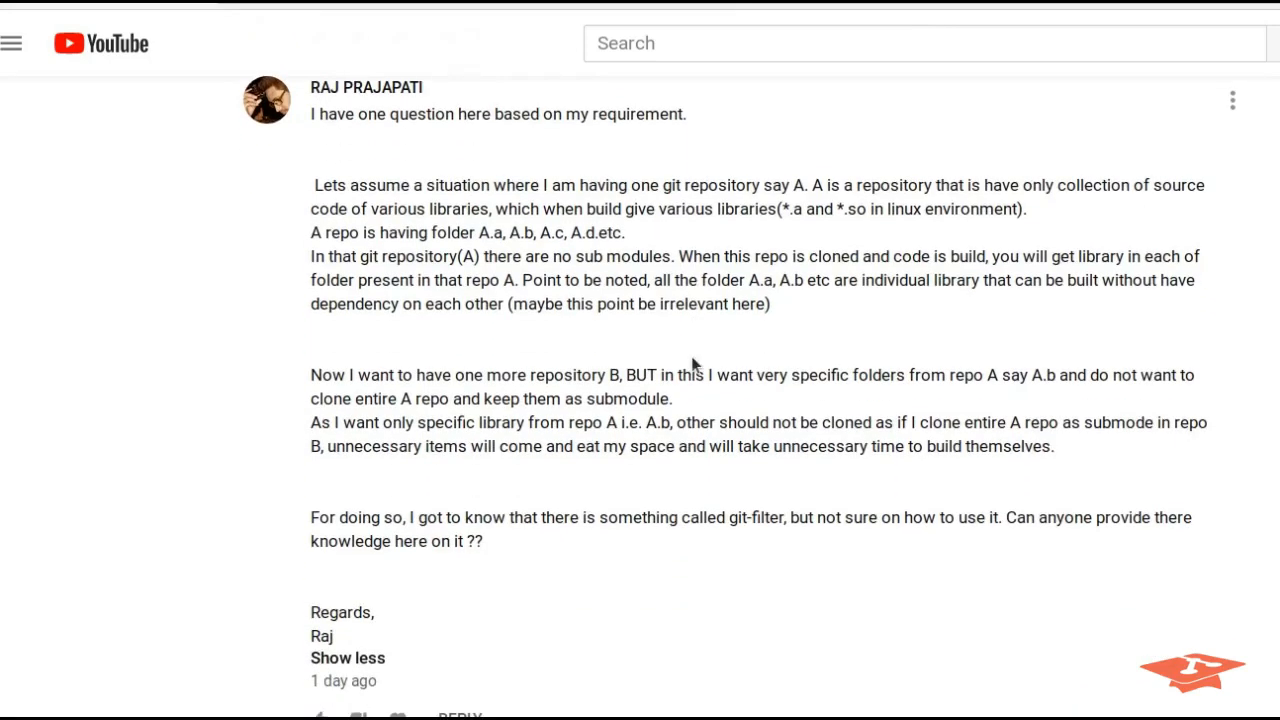
{"action": "mouse_move", "coordinate": [680, 410]}
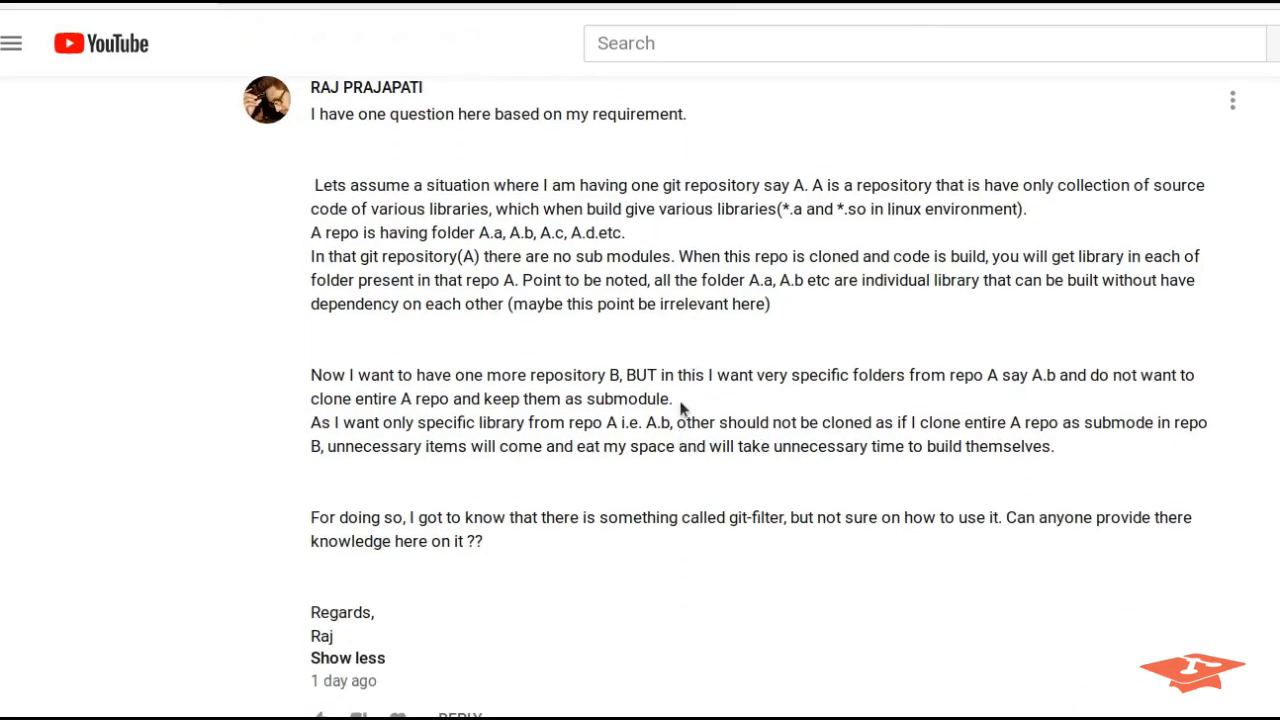
{"action": "scroll", "scroll_direction": "down", "scroll_amount": 3}
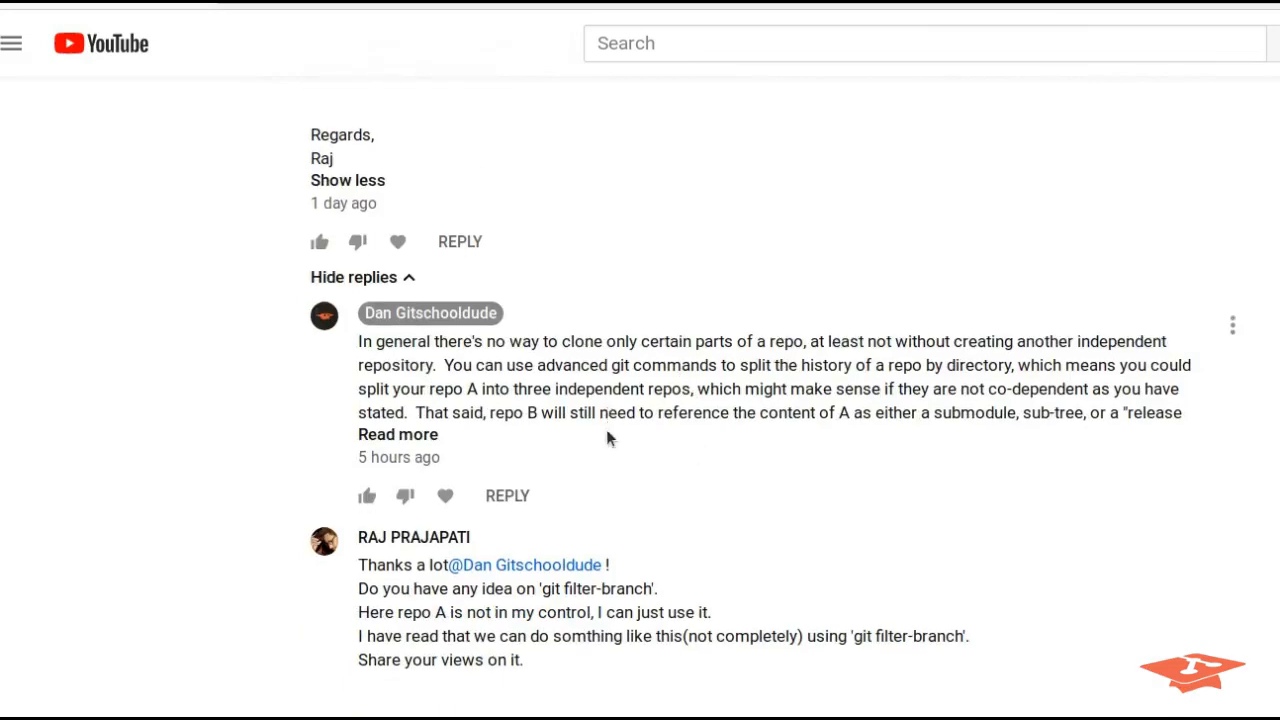
{"action": "left_click", "coordinate": [398, 434]}
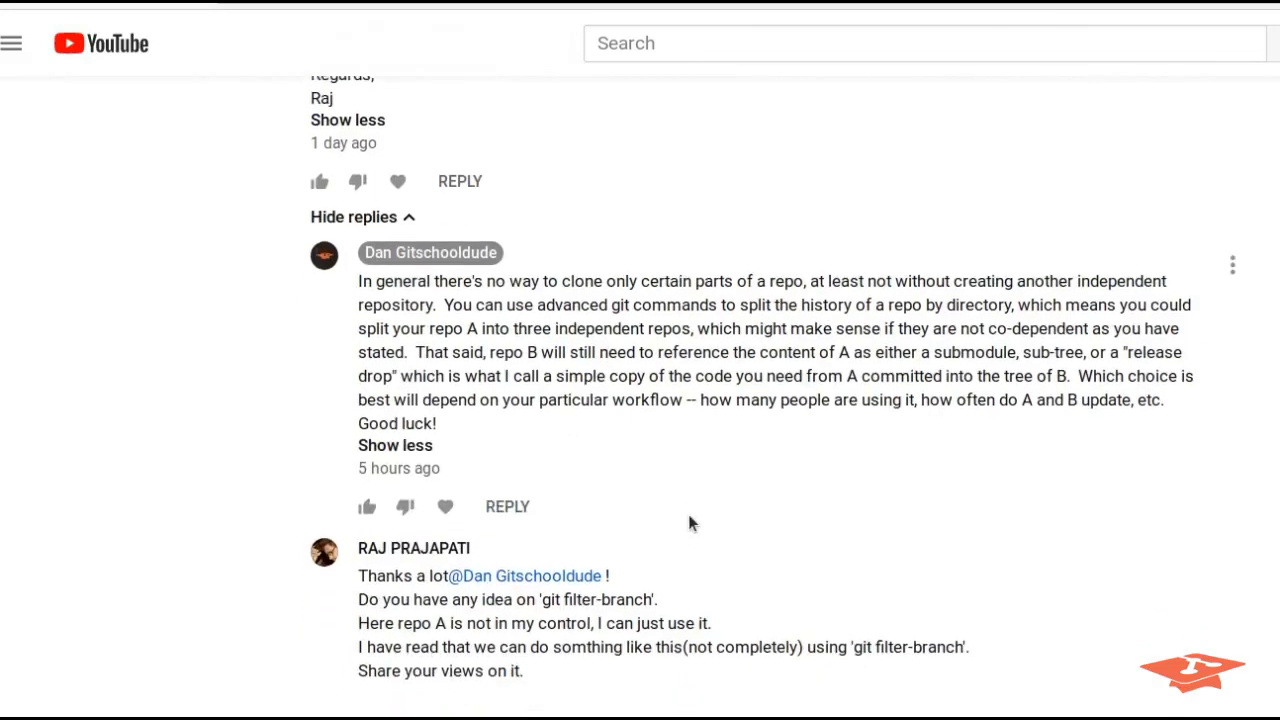
{"action": "scroll", "scroll_direction": "down", "scroll_amount": 3}
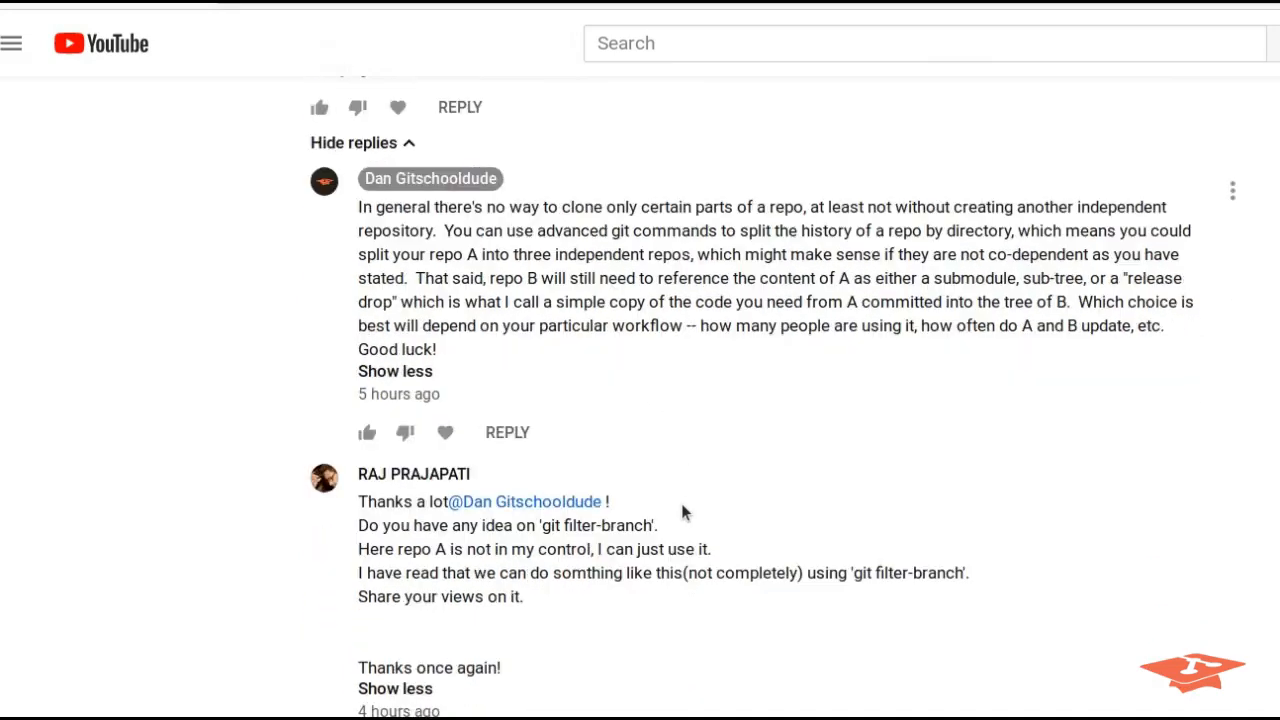
{"action": "scroll", "scroll_direction": "up", "scroll_amount": 3}
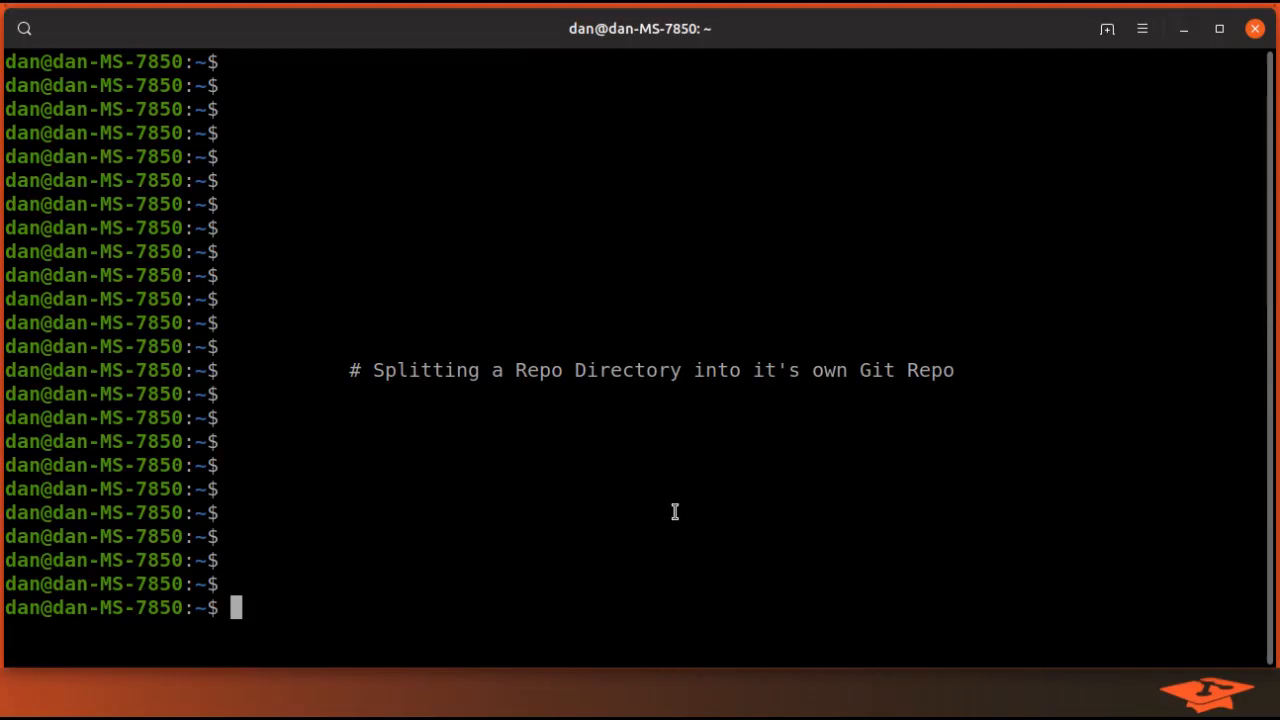
{"action": "mouse_move", "coordinate": [640, 556]}
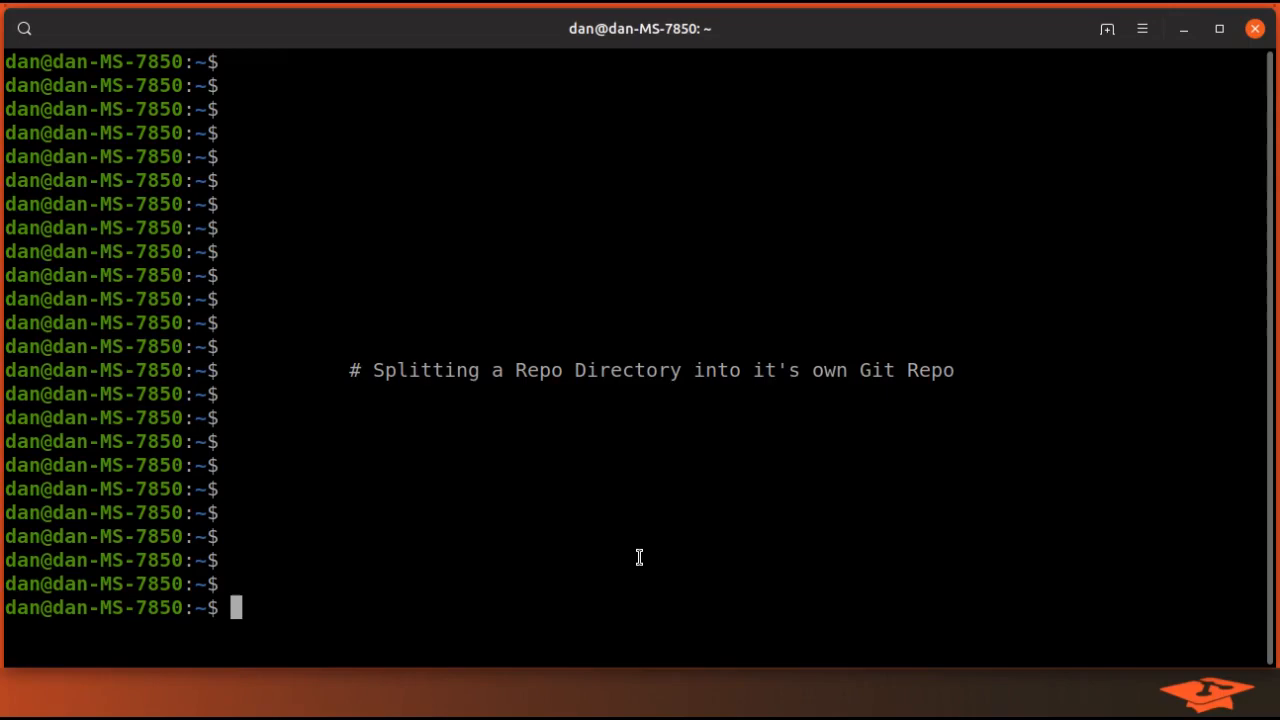
Put 'git filter-branch' at the prompt and highlight it as the command of interest
{"action": "type", "text": "git filter-vbranch"}
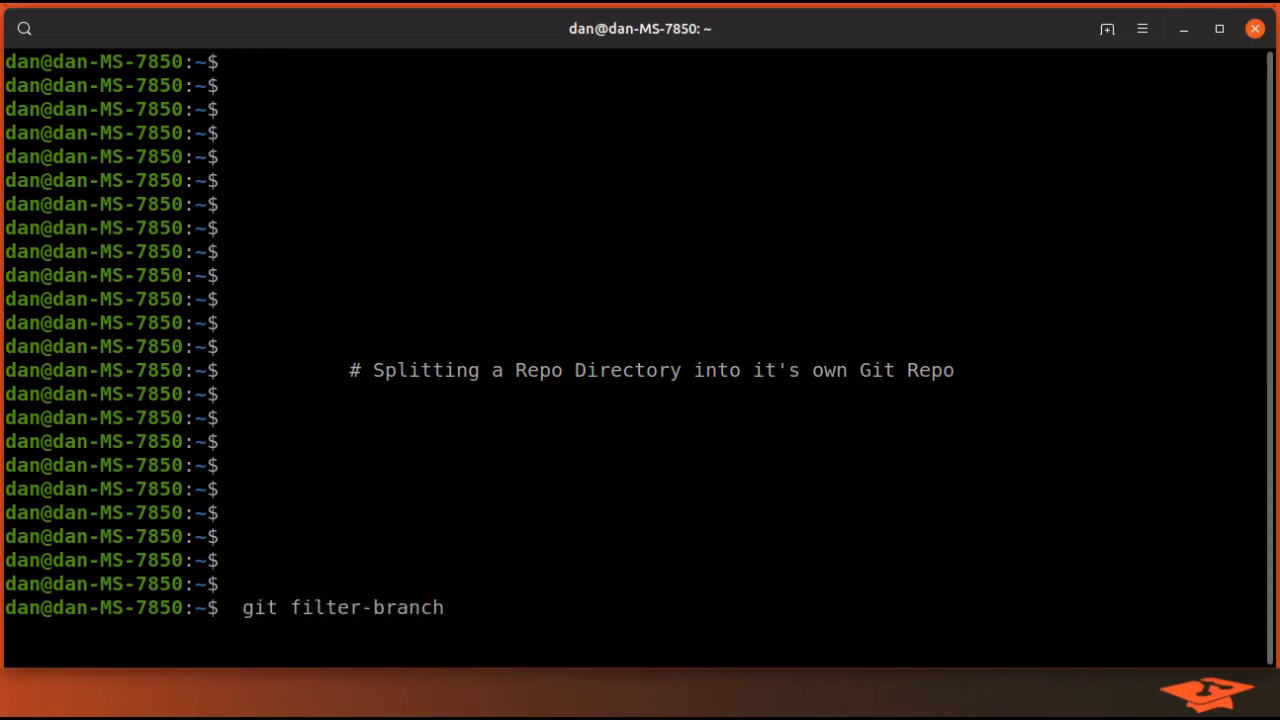
{"action": "double_click", "coordinate": [368, 608]}
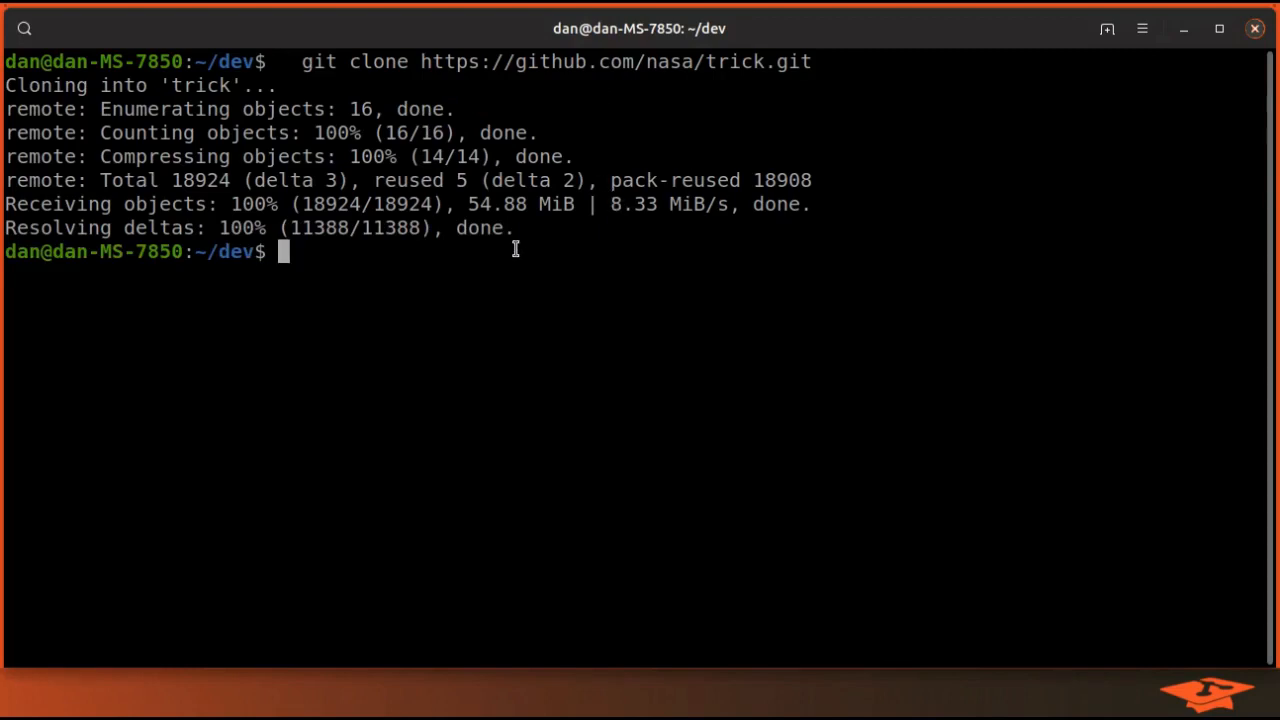
Enter the cloned trick folder, list it, and highlight the trick_source directory before checking git log
{"action": "type", "text": "cd tr"}
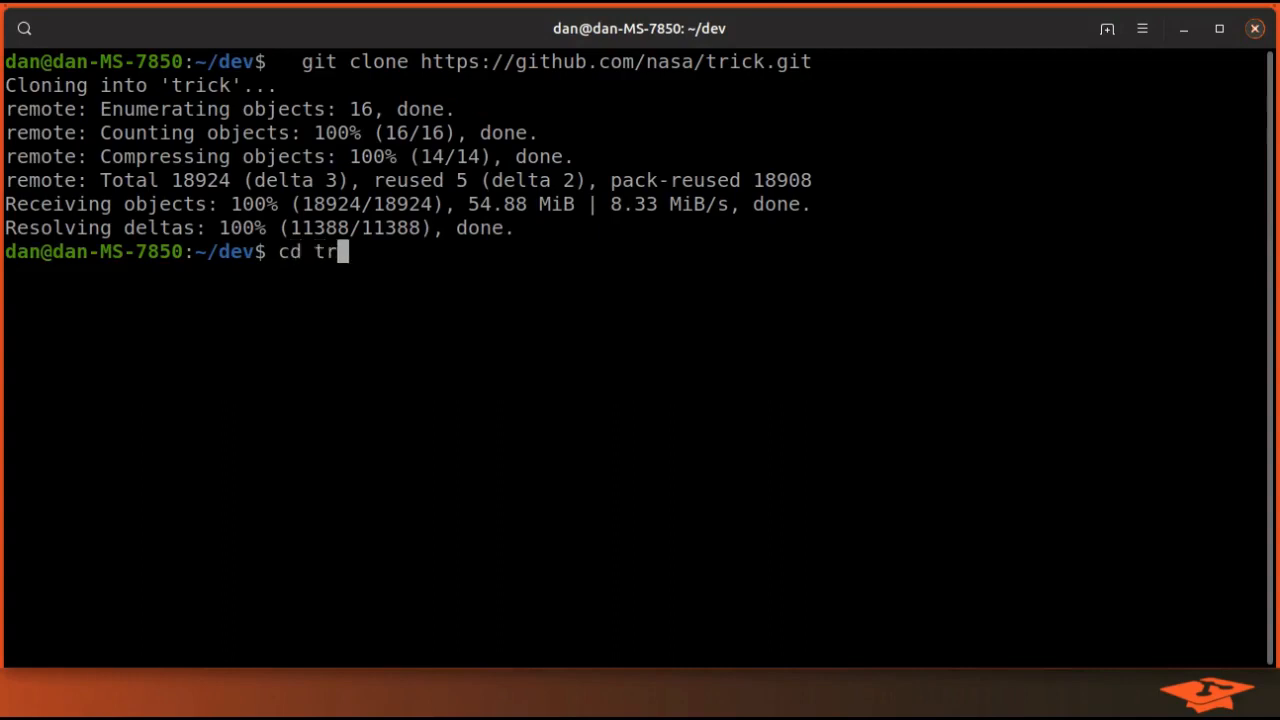
{"action": "key", "text": "Return"}
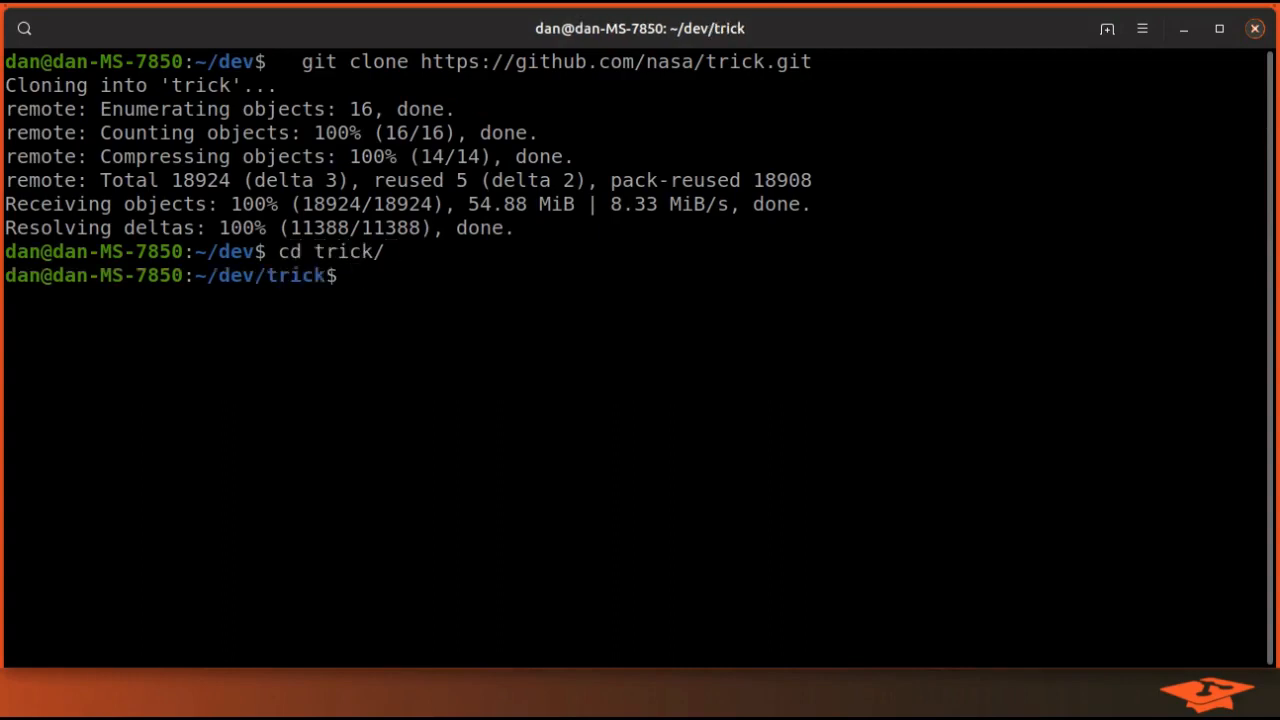
{"action": "type", "text": "ls -l"}
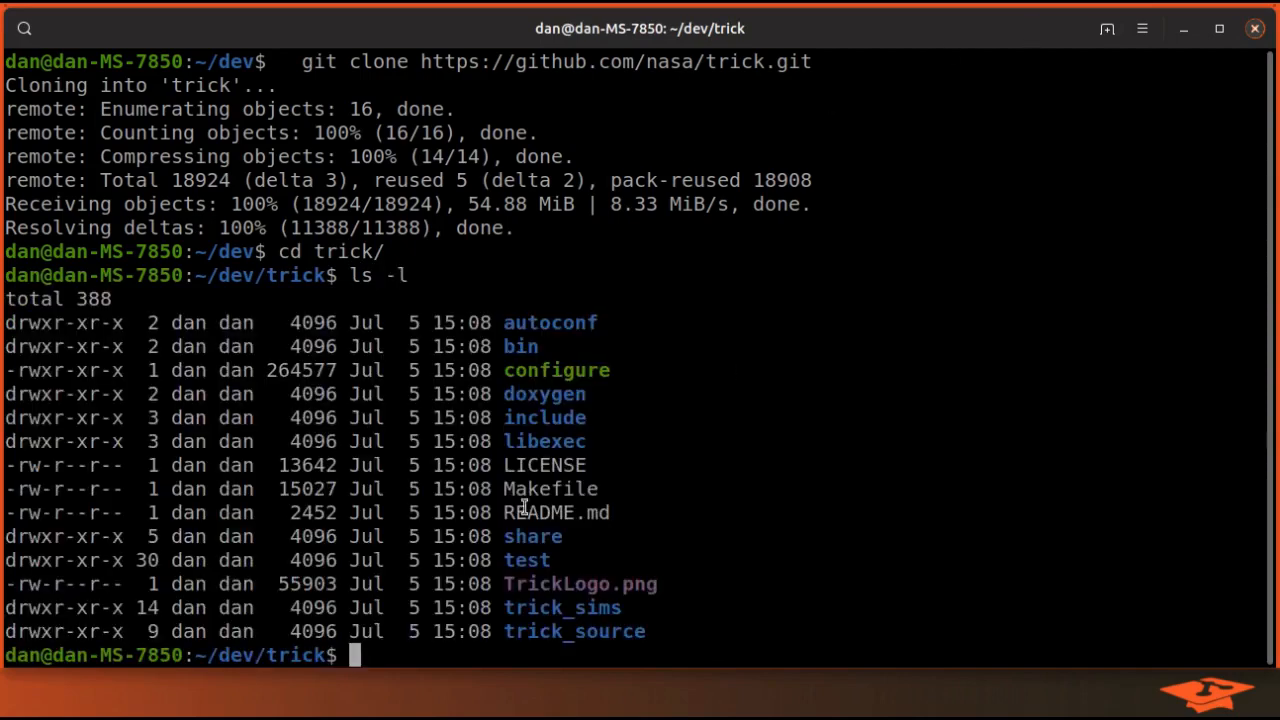
{"action": "mouse_move", "coordinate": [750, 684]}
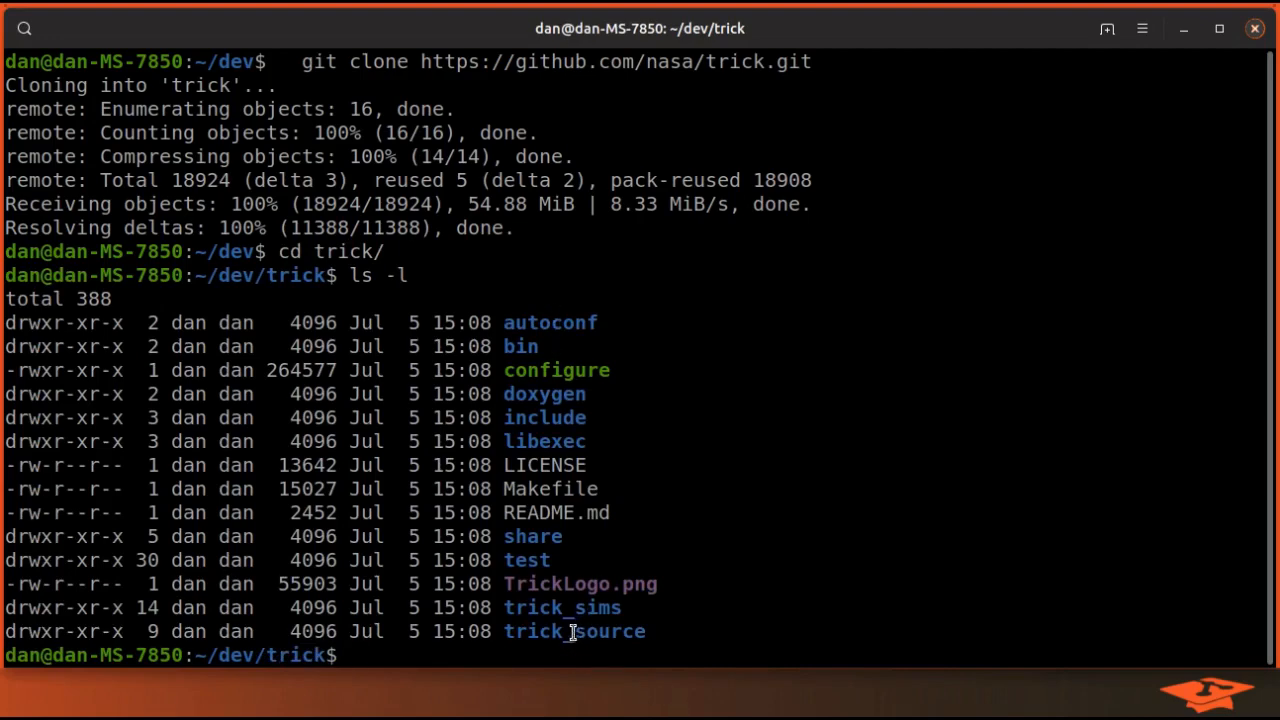
{"action": "double_click", "coordinate": [562, 608]}
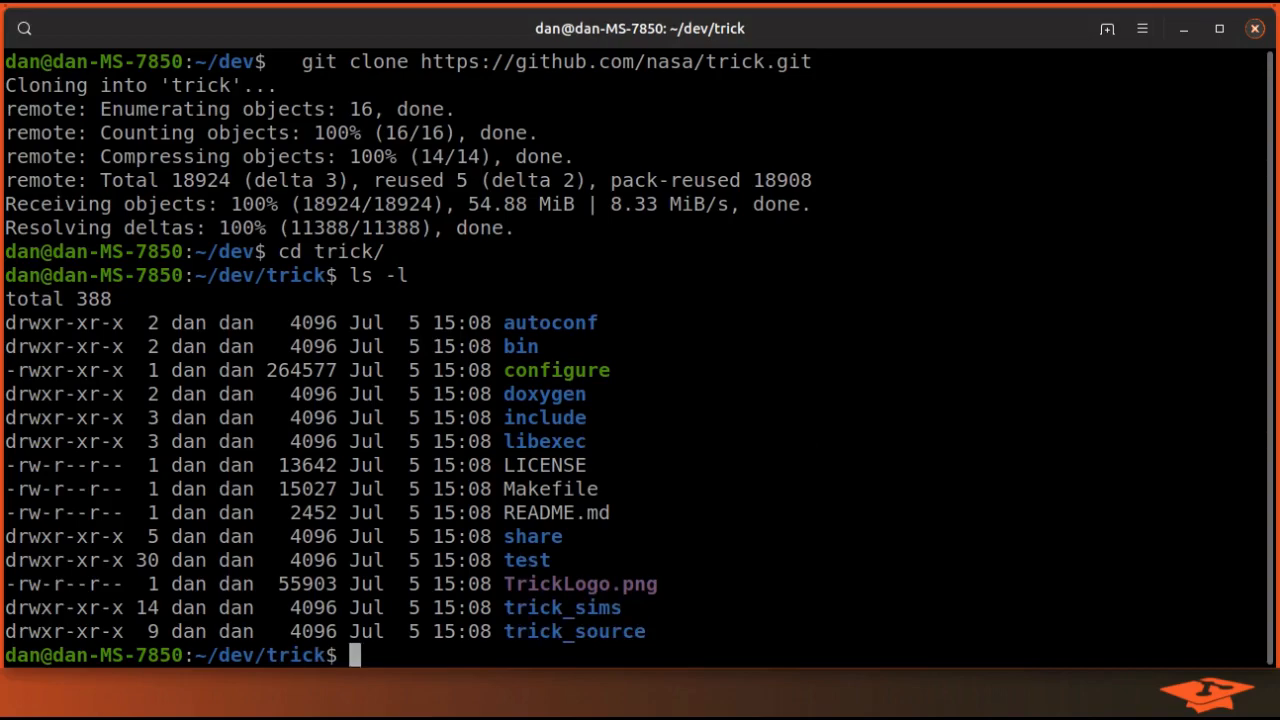
{"action": "type", "text": "git log"}
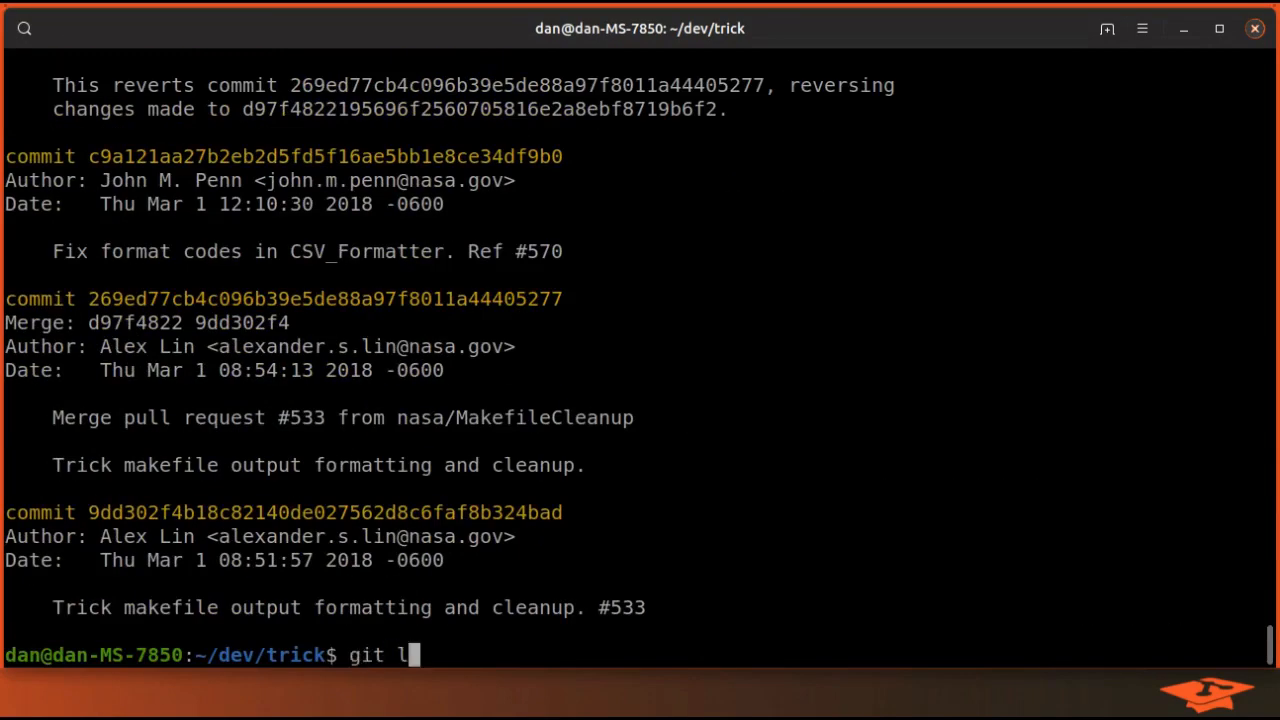
Show the one-line log and count it with wc, highlighting the 1202 commits
{"action": "type", "text": "og --onelin"}
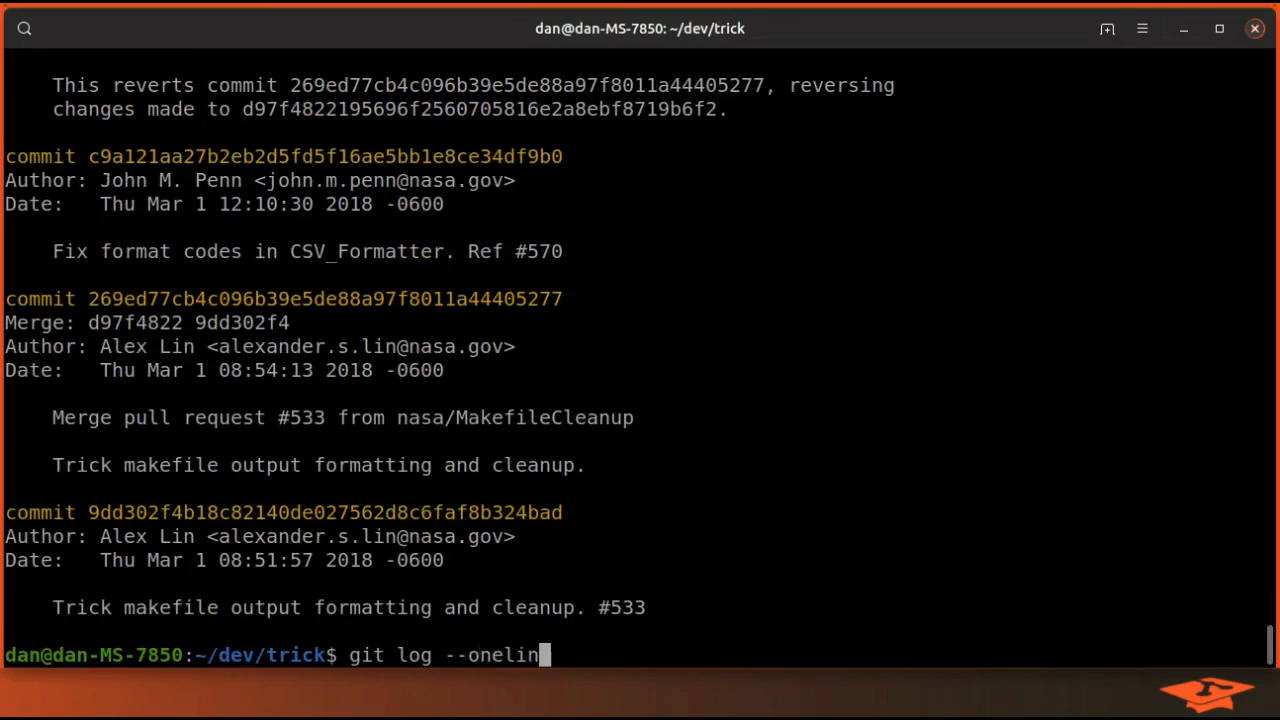
{"action": "key", "text": "Return"}
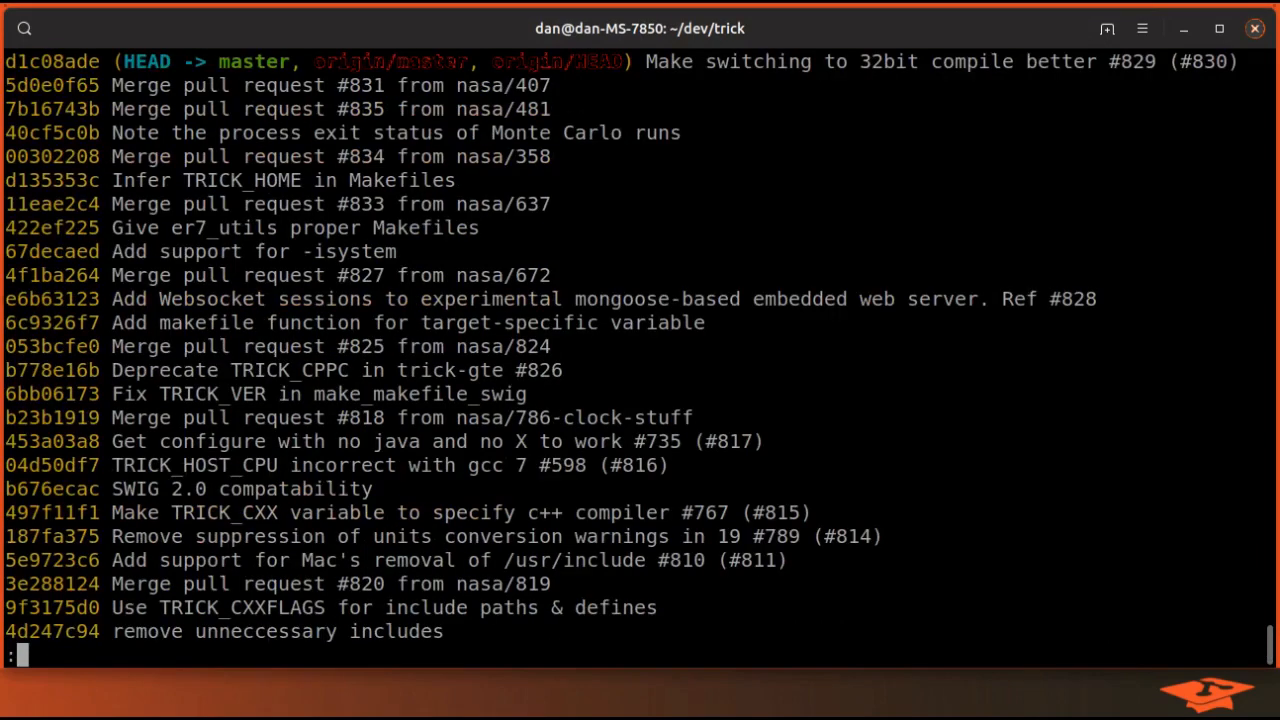
{"action": "scroll", "scroll_direction": "down", "scroll_amount": 3}
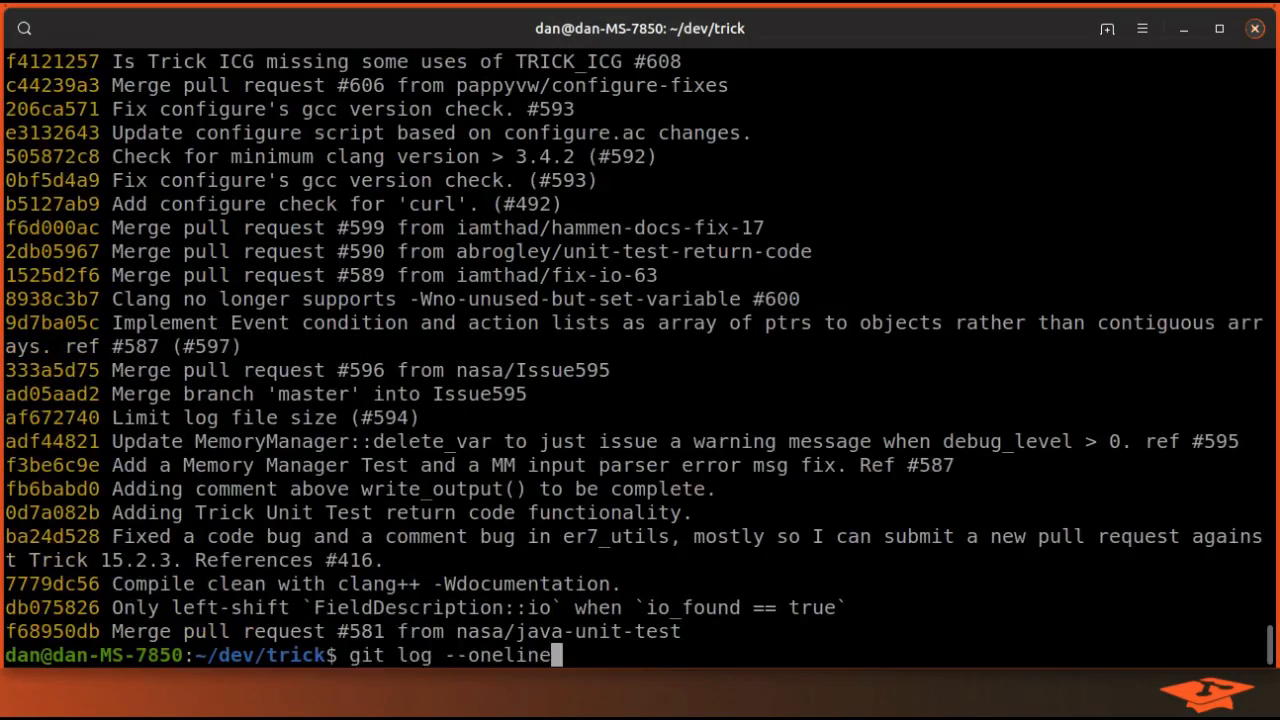
{"action": "key", "text": "Return"}
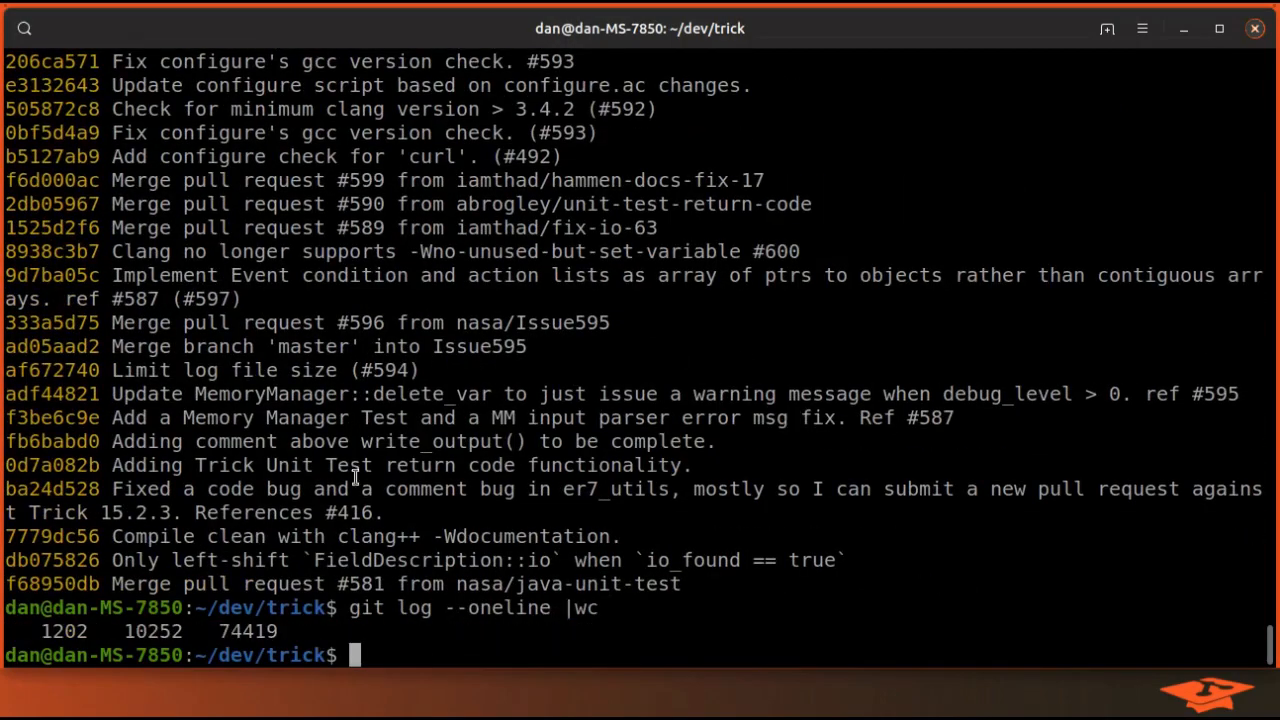
{"action": "double_click", "coordinate": [64, 632]}
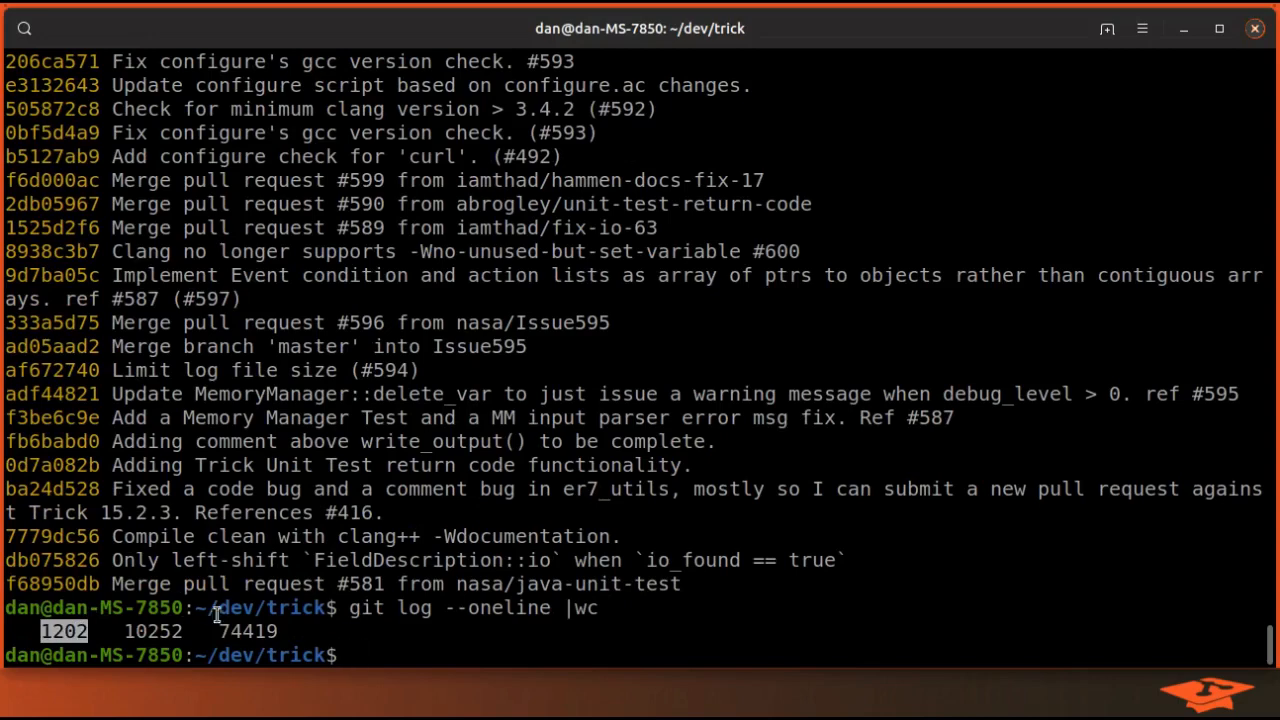
{"action": "type", "text": "git branch"}
{"action": "type", "text": "mv"}
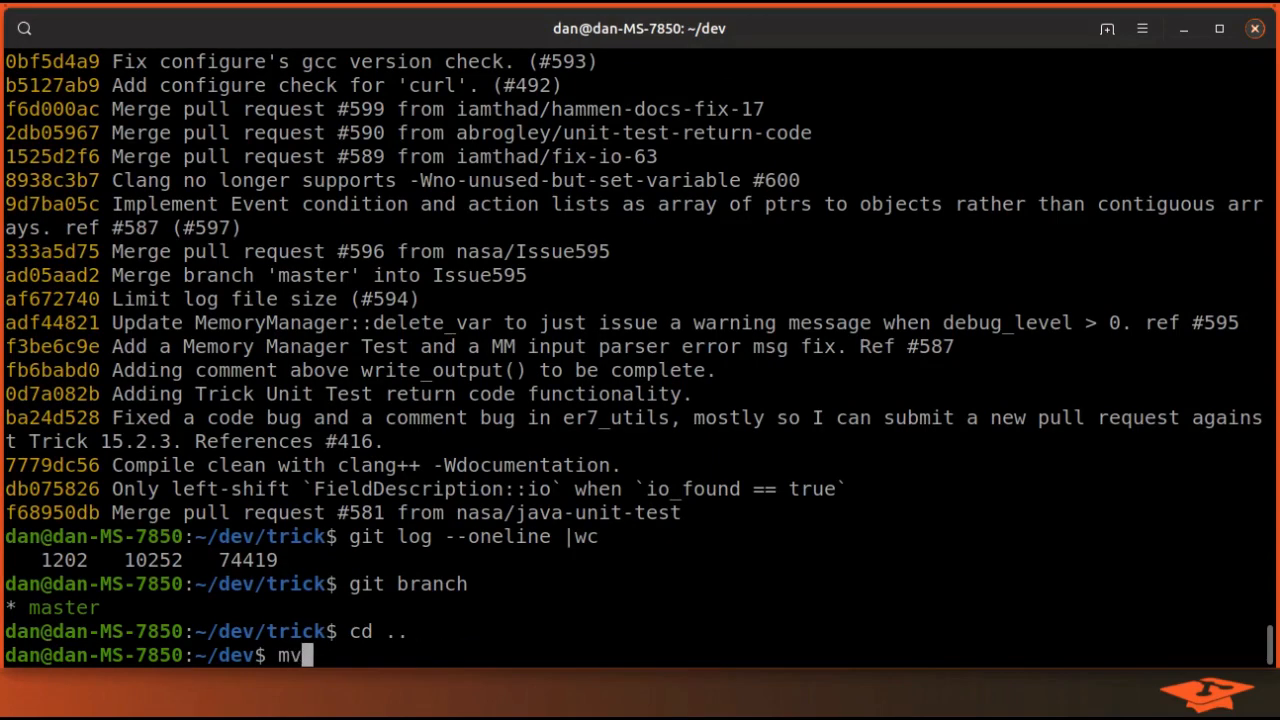
Rename trick to trick.orig with mv and list dev to confirm it
{"action": "type", "text": "trick/"}
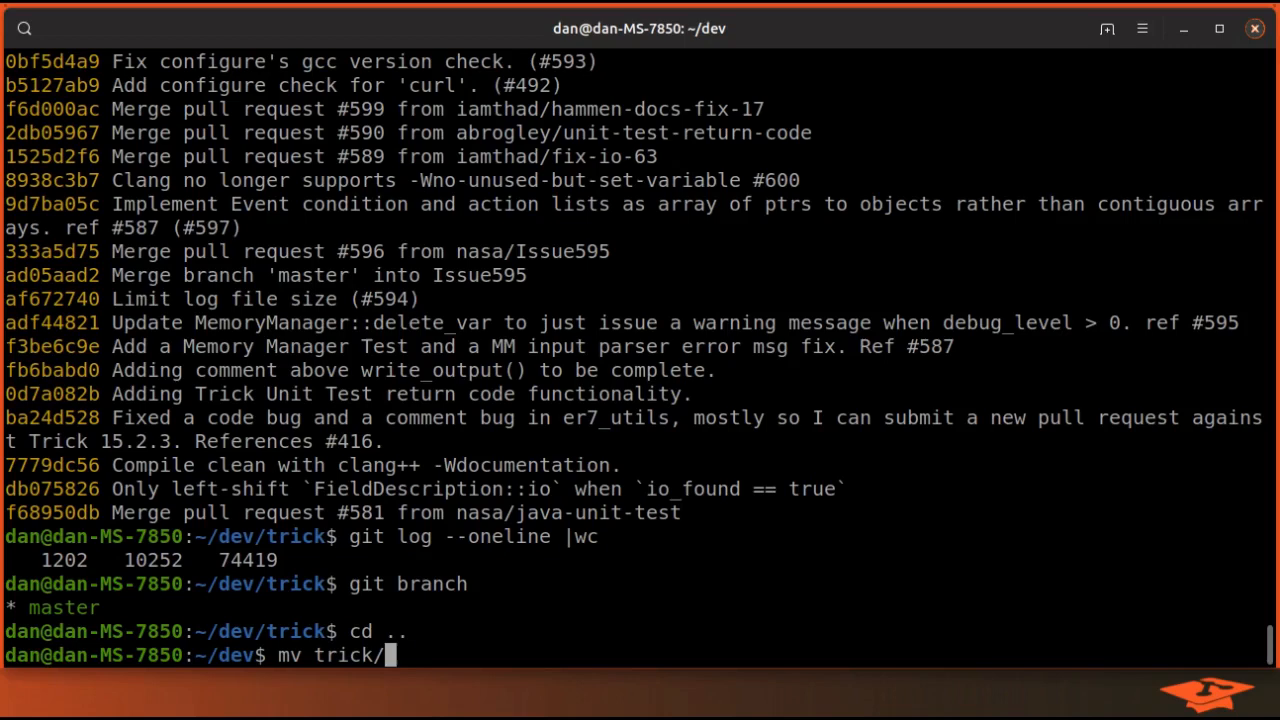
{"action": "type", "text": "trick.orgi"}
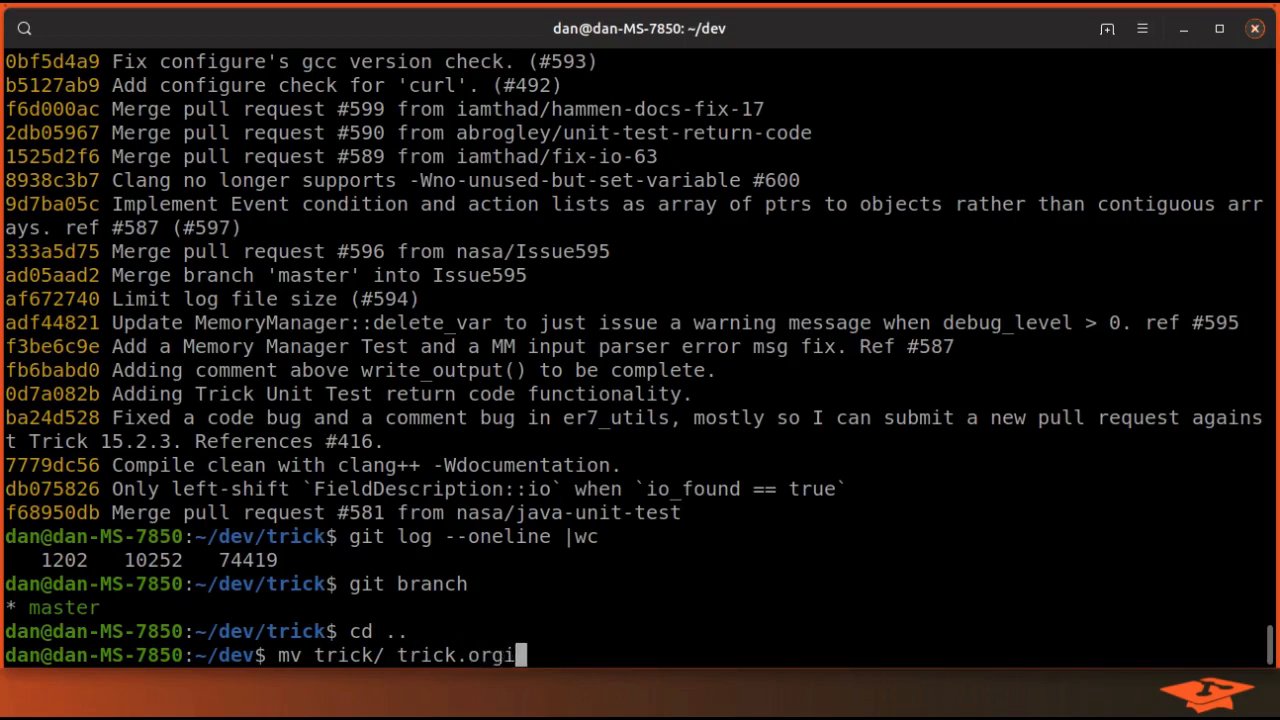
{"action": "type", "text": "g"}
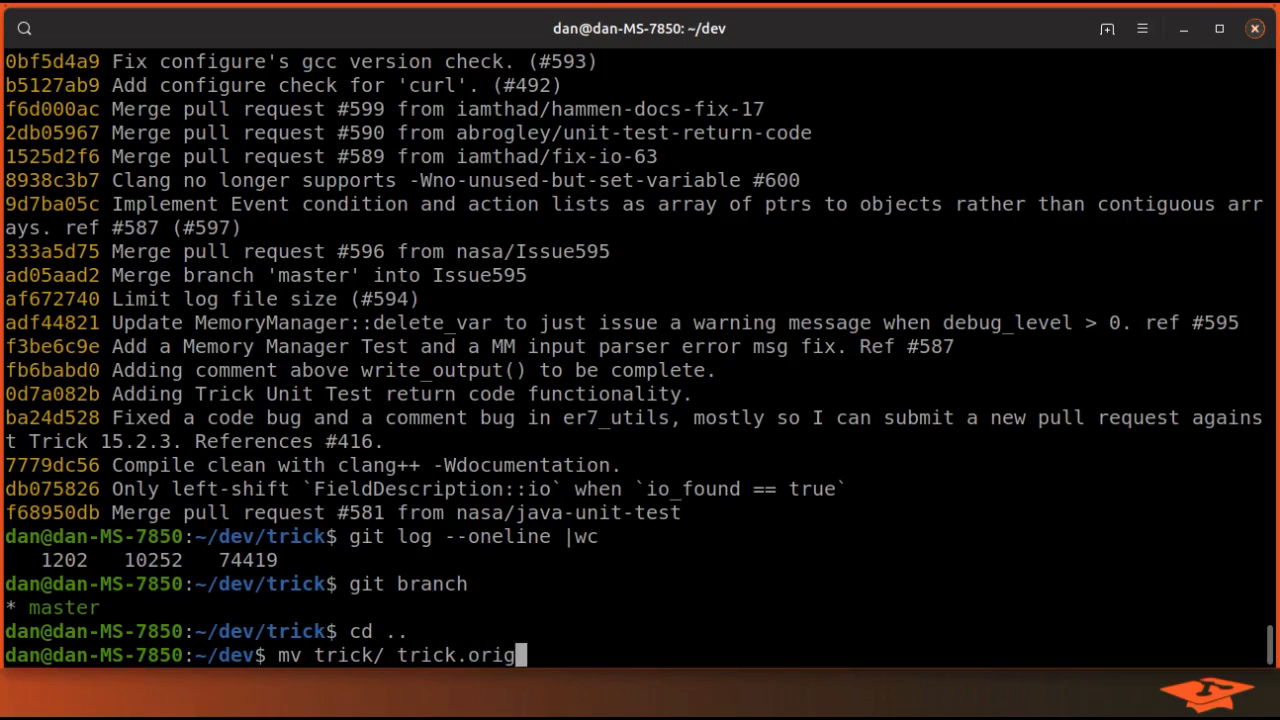
{"action": "key", "text": "Return"}
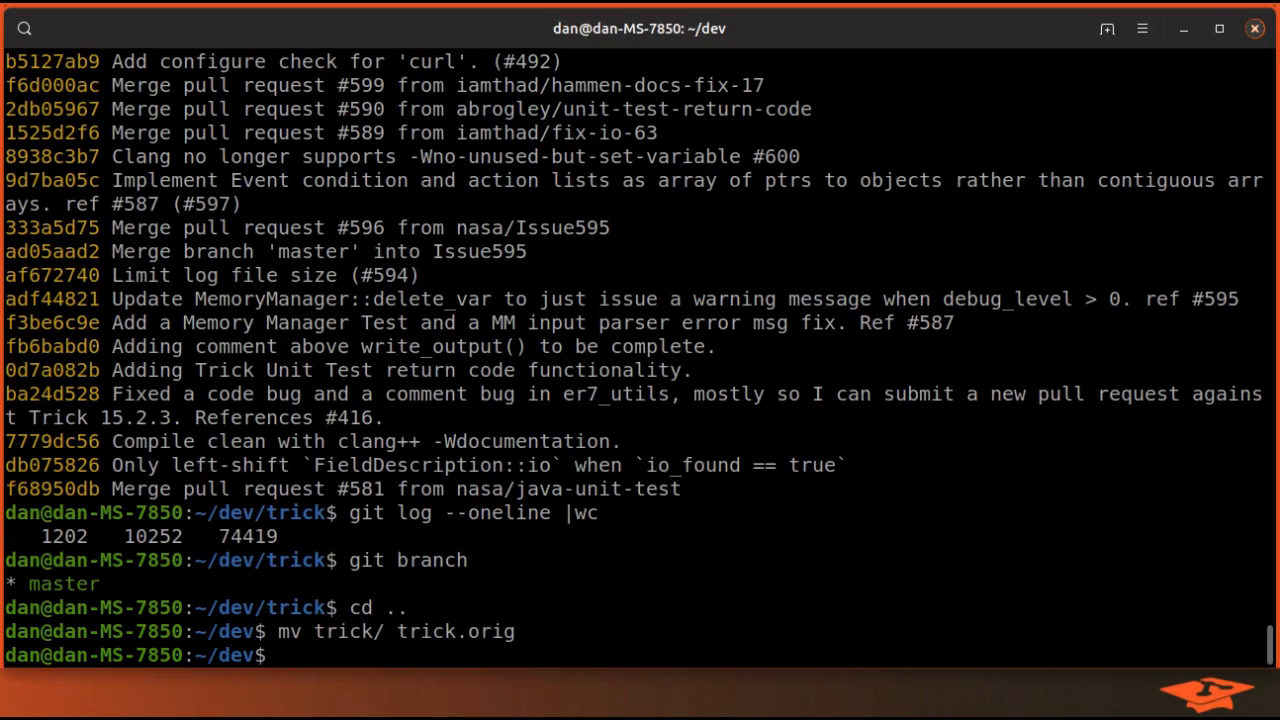
{"action": "type", "text": "ll"}
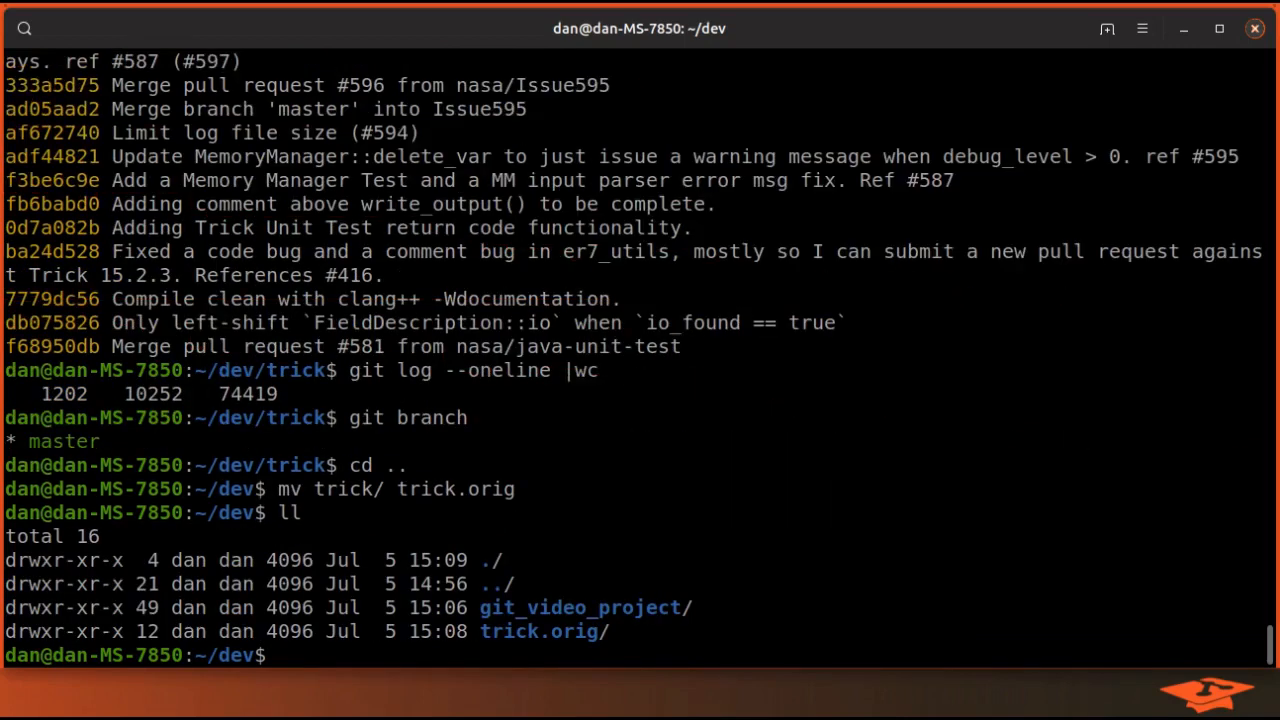
{"action": "mouse_move", "coordinate": [748, 650]}
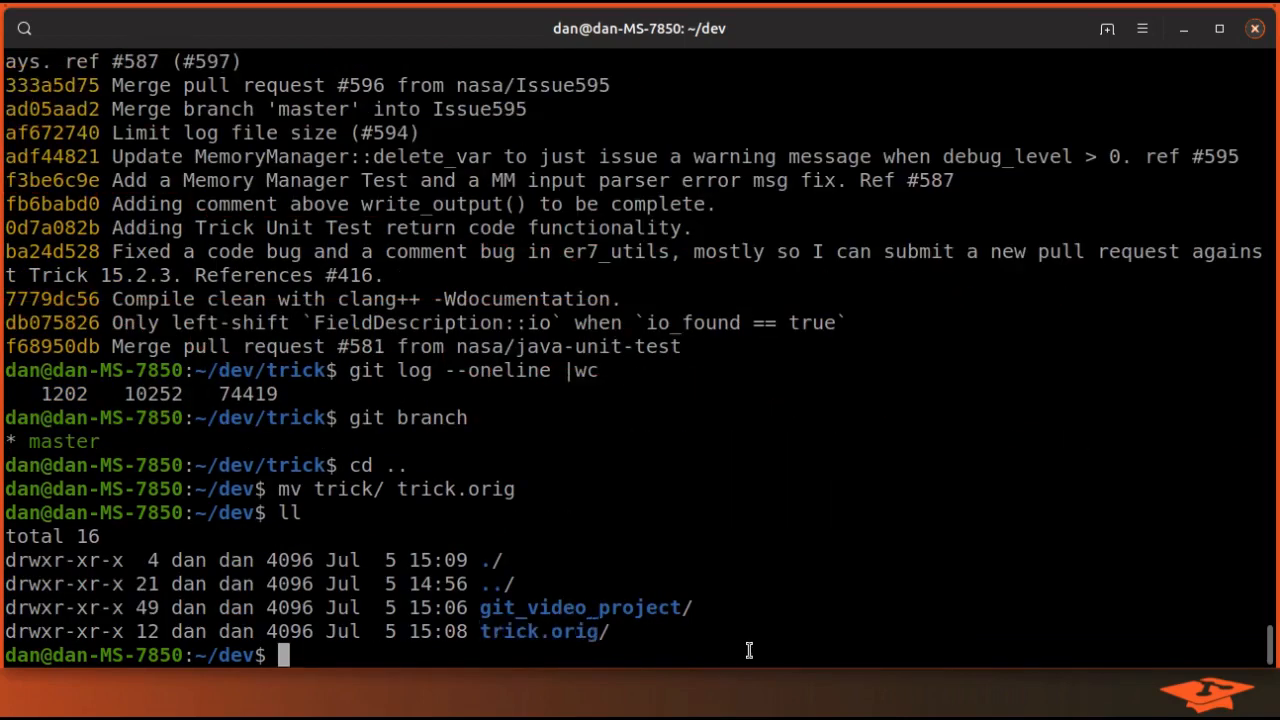
{"action": "type", "text": "ls -l"}
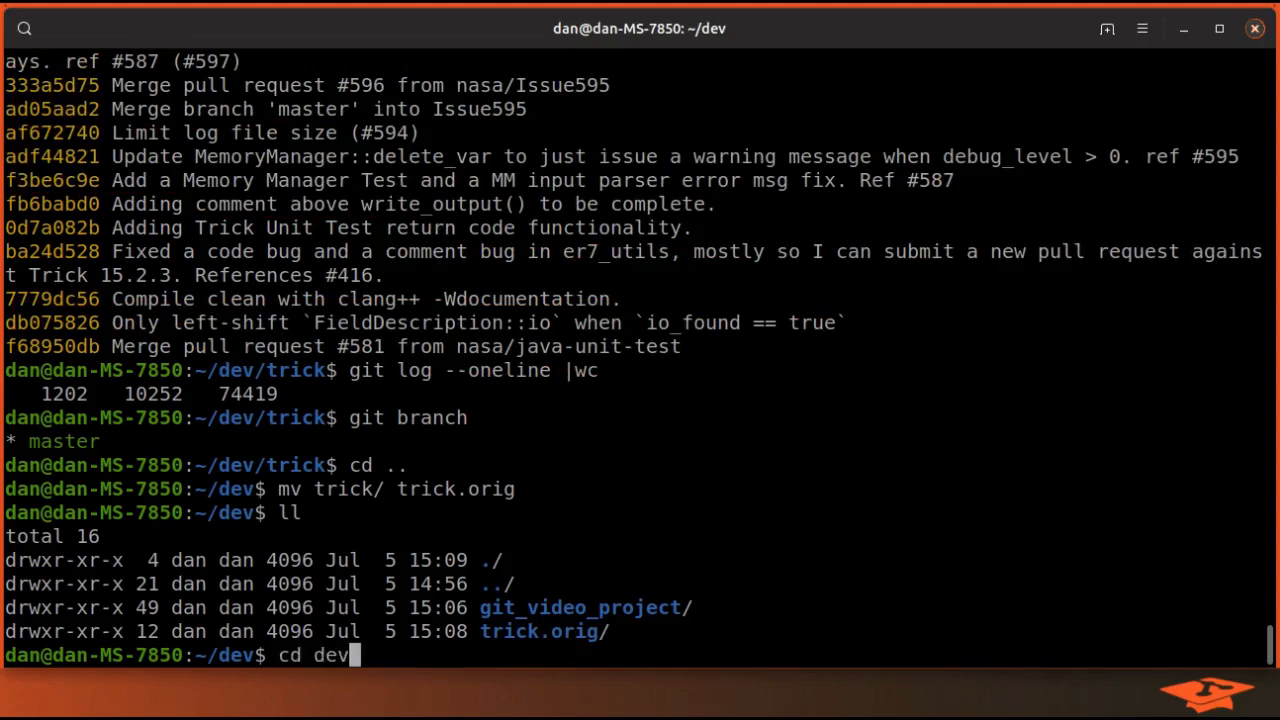
Clone a fresh trick repository from github.com/nasa/trick.git and list it beside trick.orig
{"action": "type", "text": "git clone https://github.com/nasa/trick.git"}
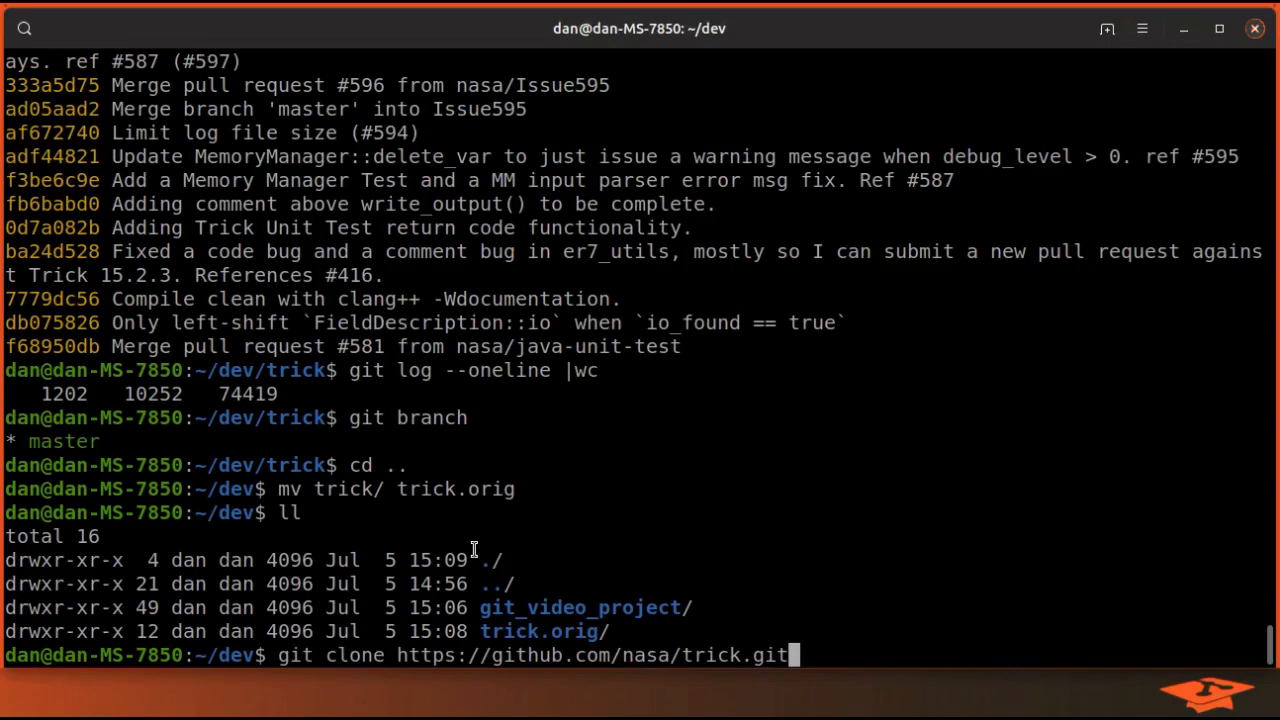
{"action": "key", "text": "Return"}
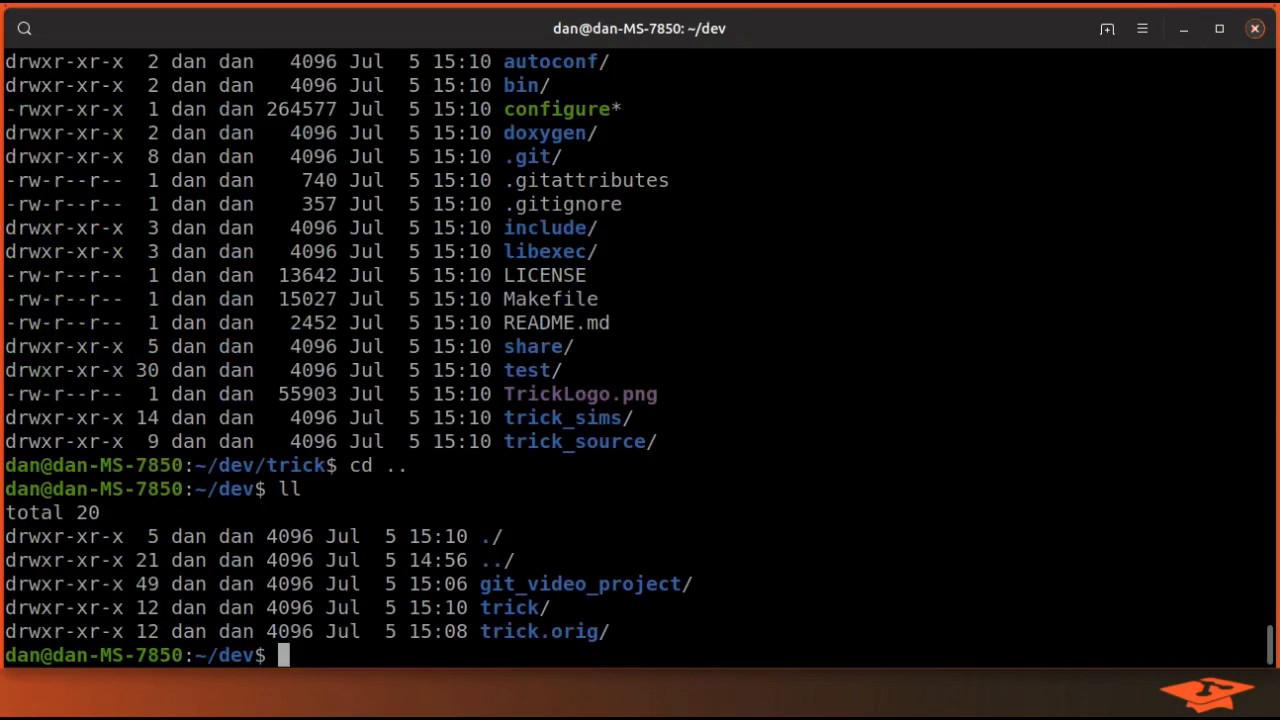
{"action": "mouse_move", "coordinate": [512, 632]}
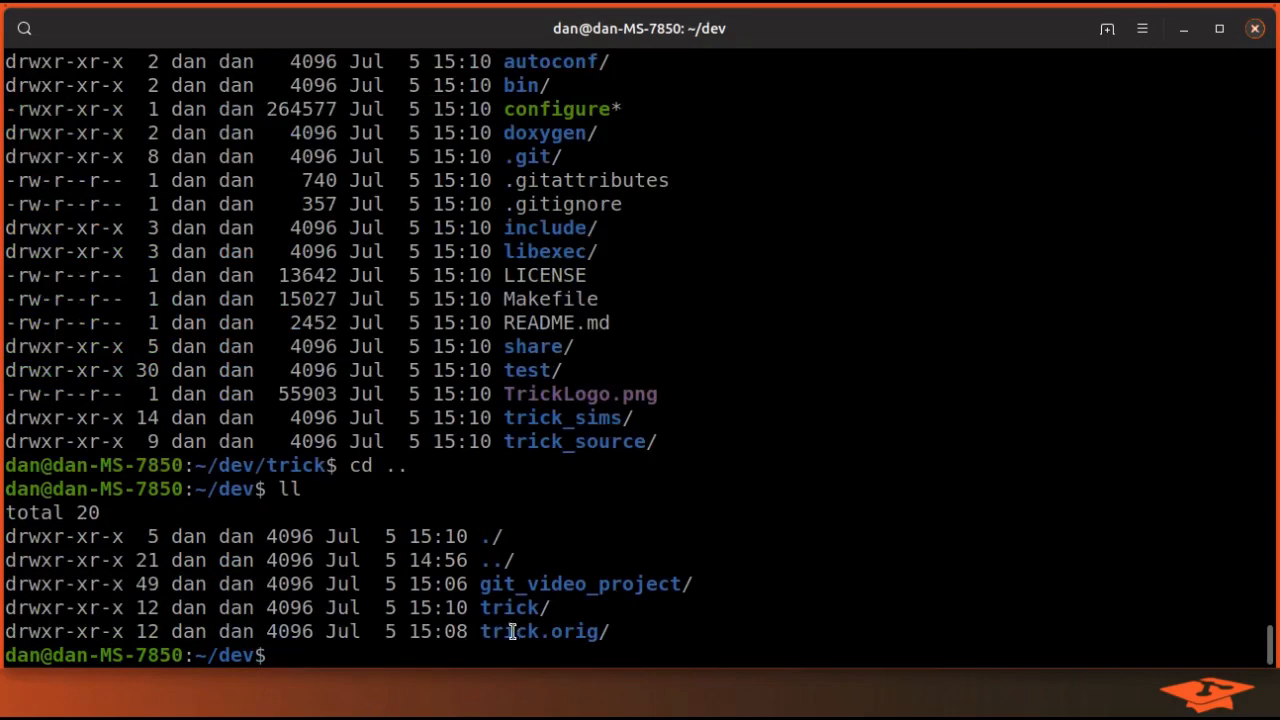
{"action": "double_click", "coordinate": [508, 608]}
{"action": "type", "text": "cd trick"}
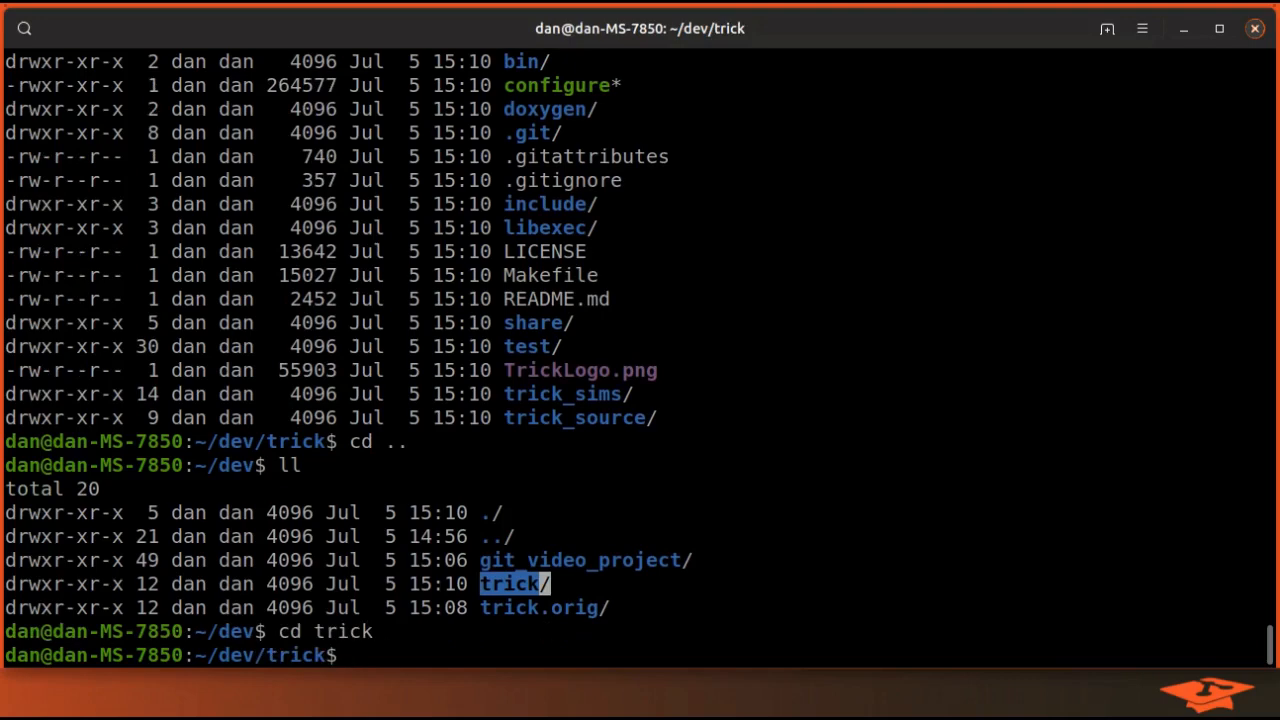
{"action": "type", "text": "ll"}
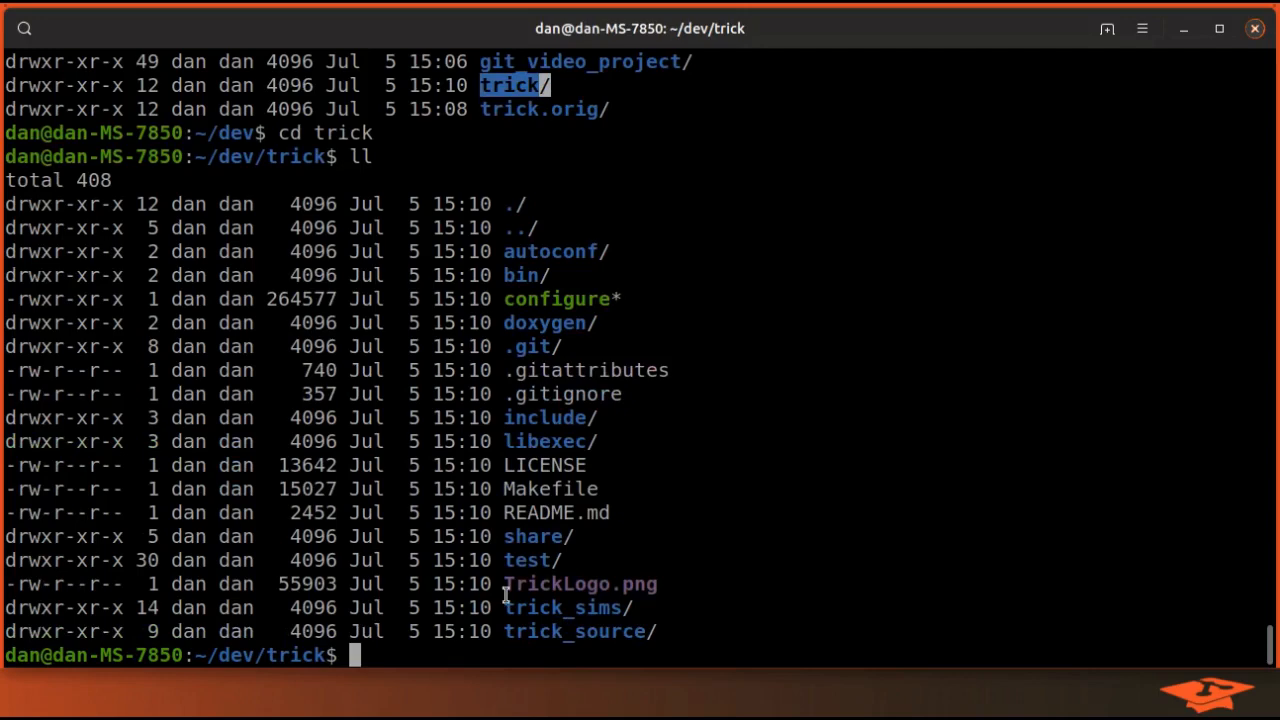
{"action": "mouse_move", "coordinate": [564, 244]}
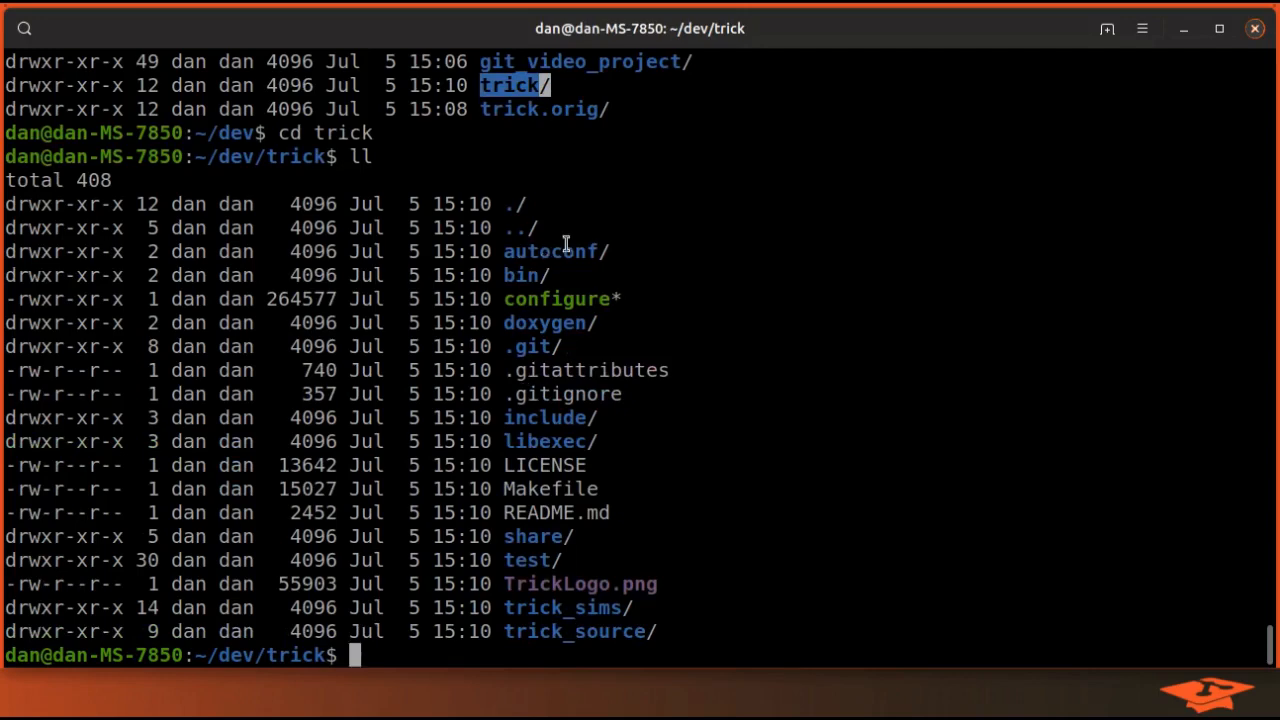
{"action": "mouse_move", "coordinate": [640, 656]}
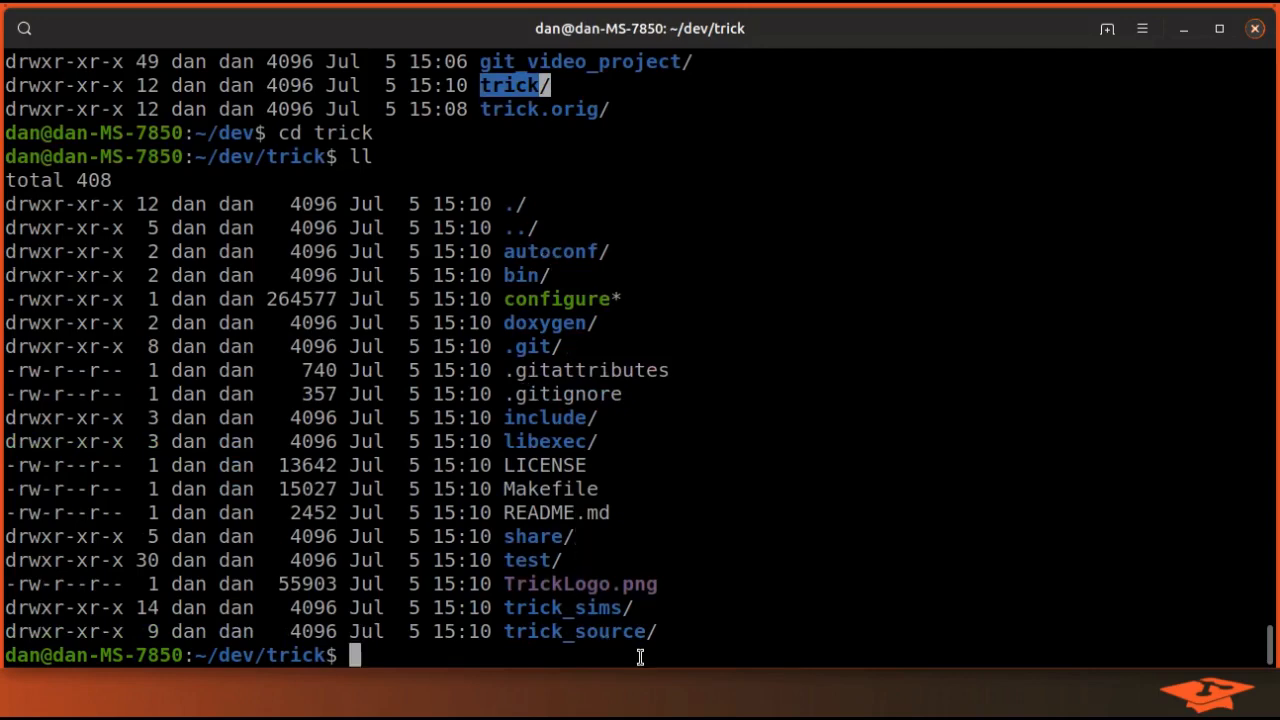
{"action": "mouse_move", "coordinate": [612, 644]}
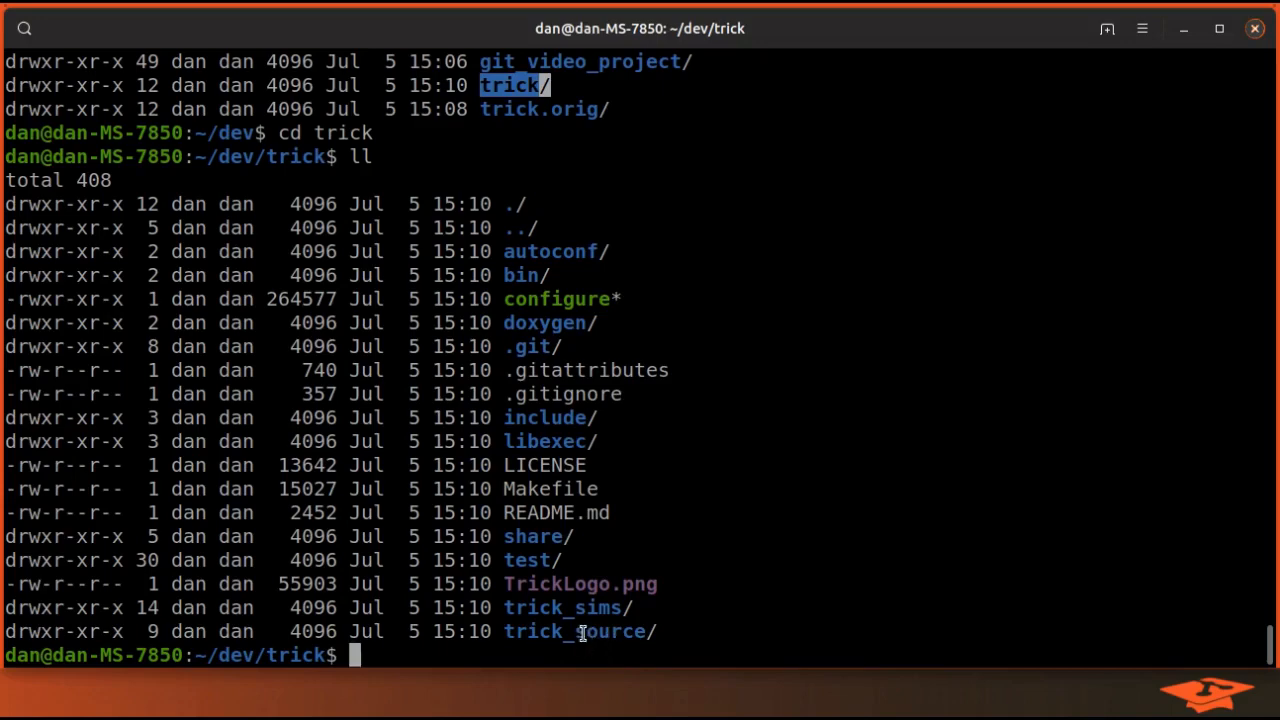
Pick up the trick_source name and begin 'git filter-branch --prune-empty --subdirectory-filter'
{"action": "double_click", "coordinate": [572, 632]}
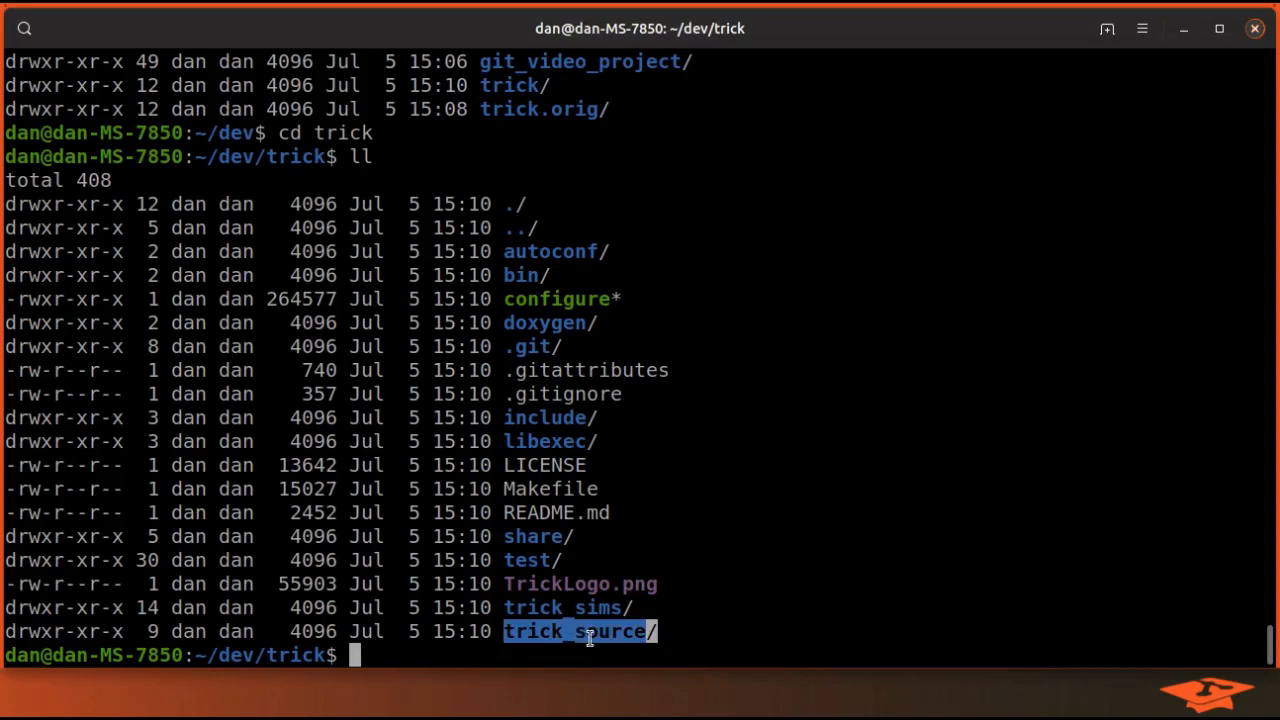
{"action": "mouse_move", "coordinate": [590, 608]}
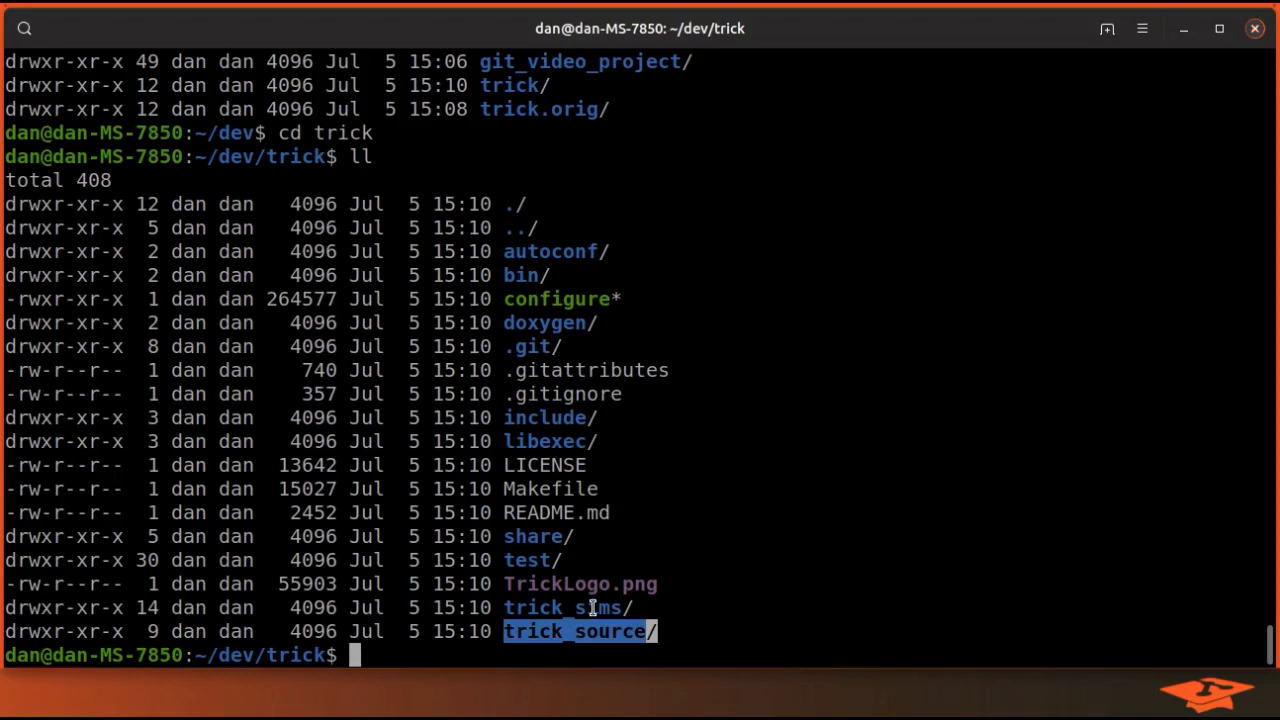
{"action": "type", "text": "git filter-branch --prune-empty --subdirectory-filter"}
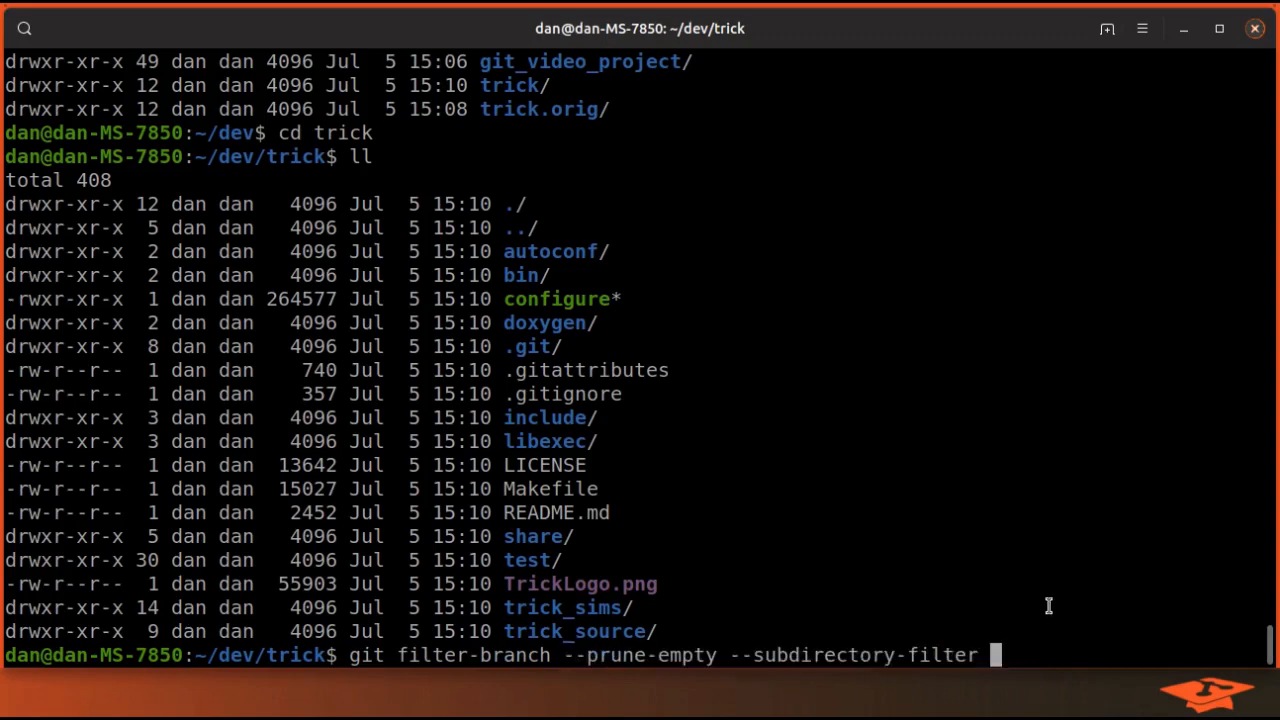
Complete the command with 'trick_source/ -- master' and run the history rewrite
{"action": "type", "text": "trick_s"}
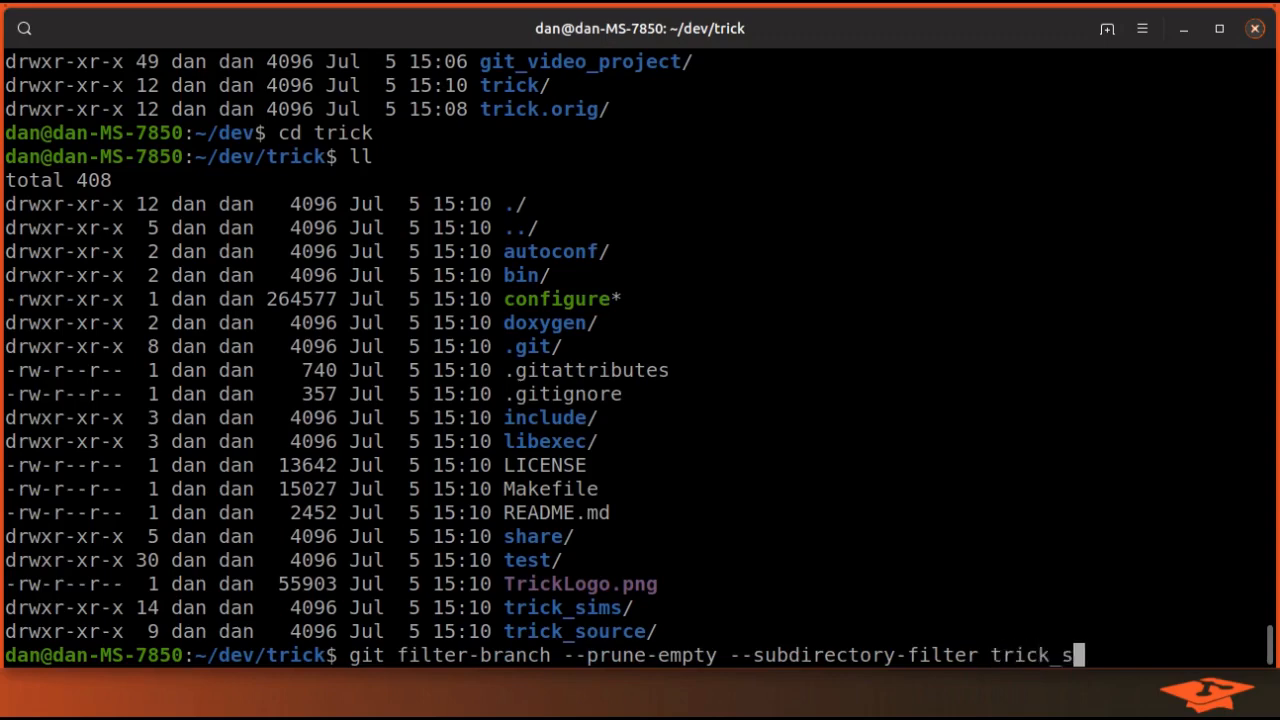
{"action": "type", "text": "ource/ --"}
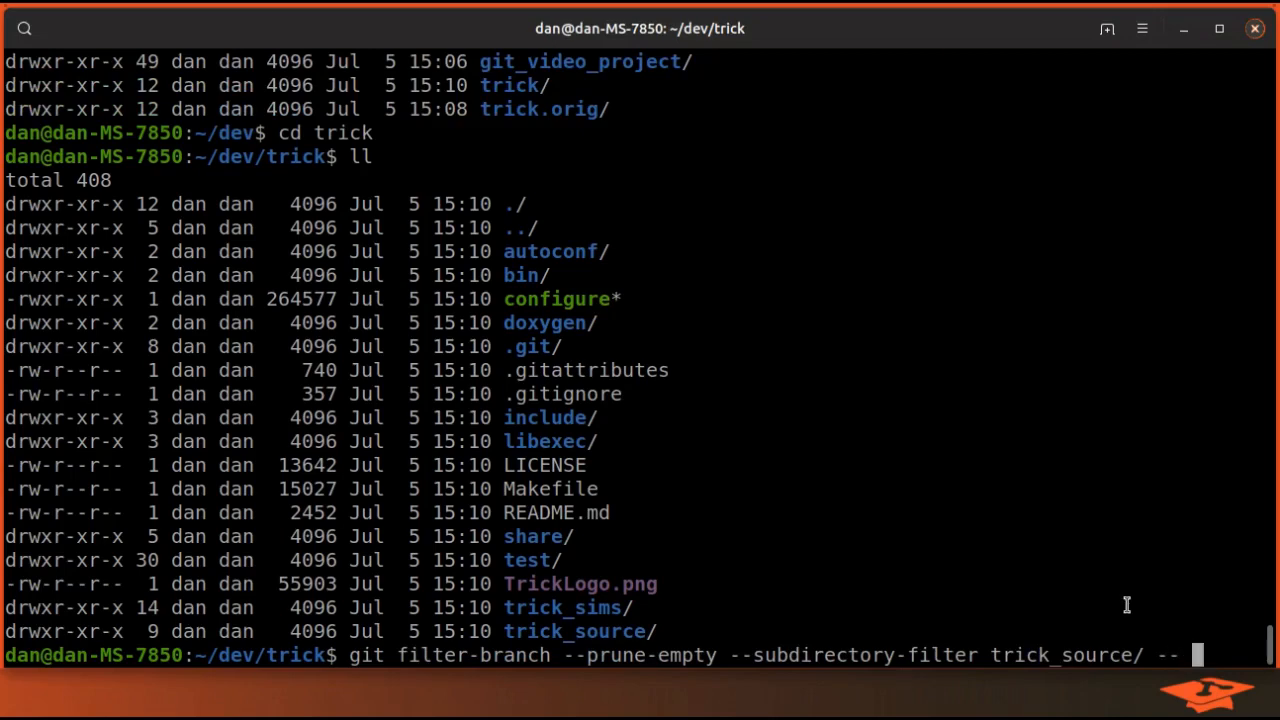
{"action": "mouse_move", "coordinate": [1114, 628]}
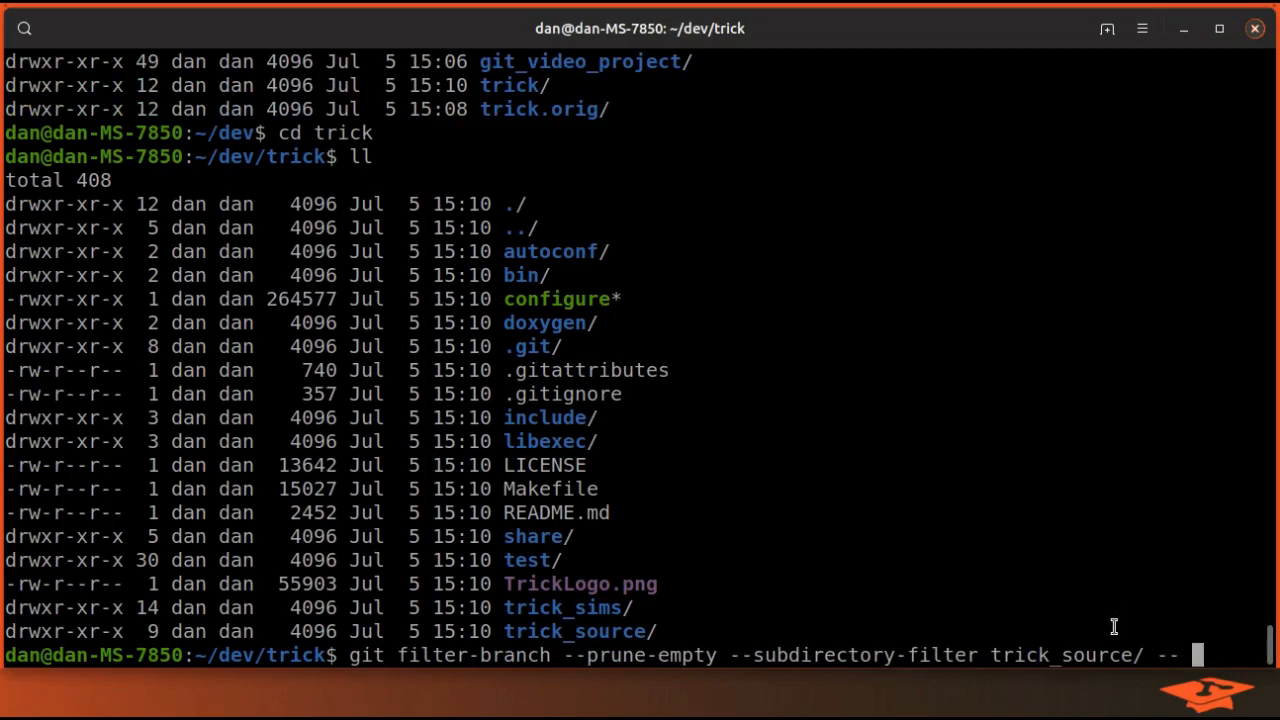
{"action": "type", "text": "master"}
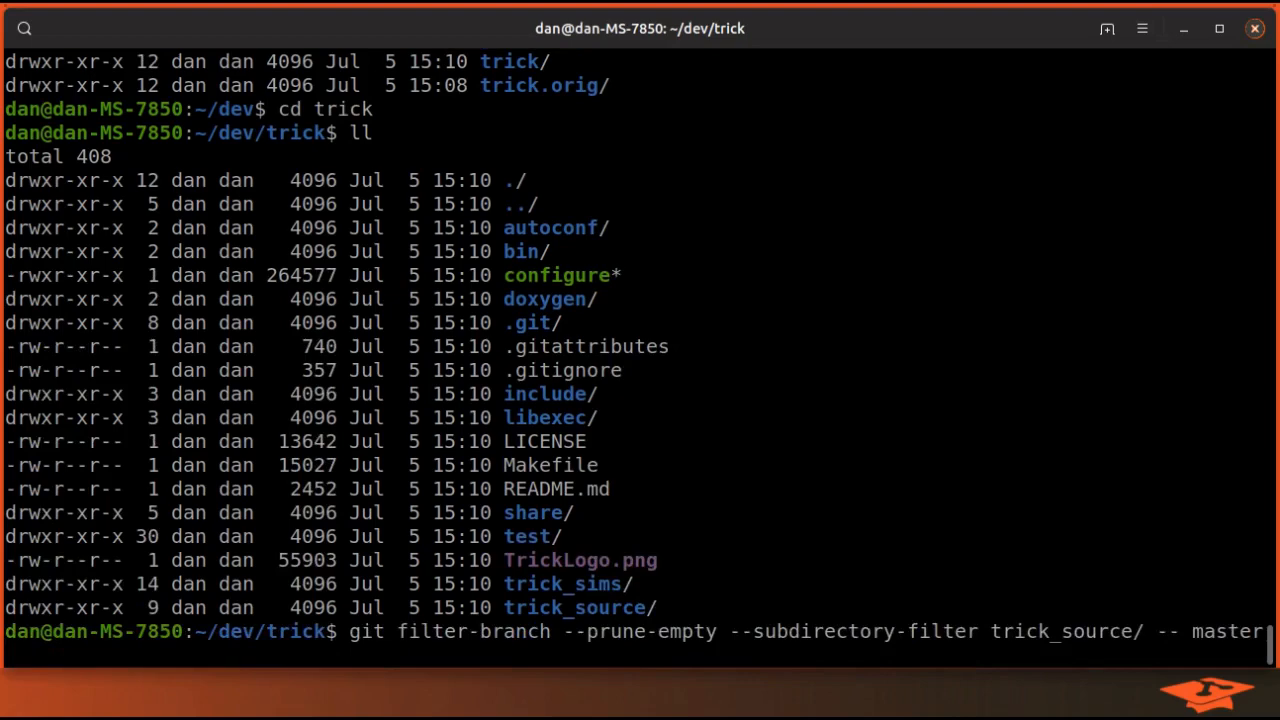
{"action": "key", "text": "Return"}
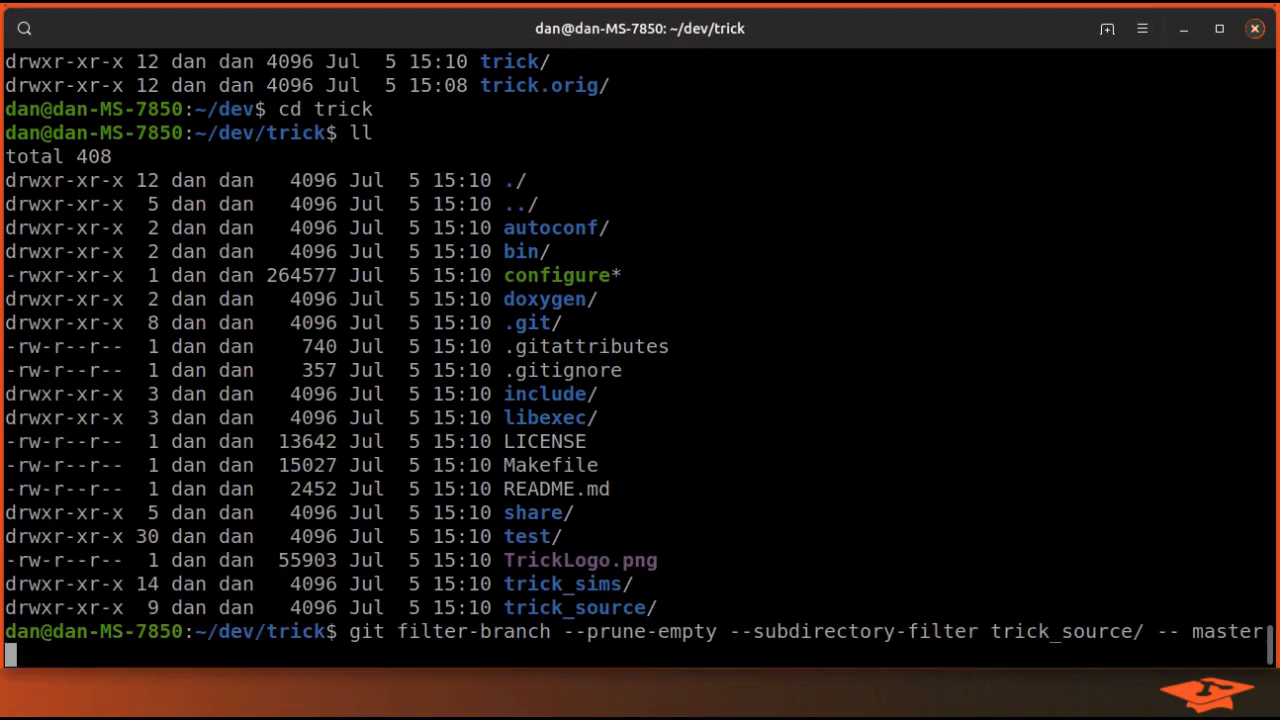
{"action": "key", "text": "Return"}
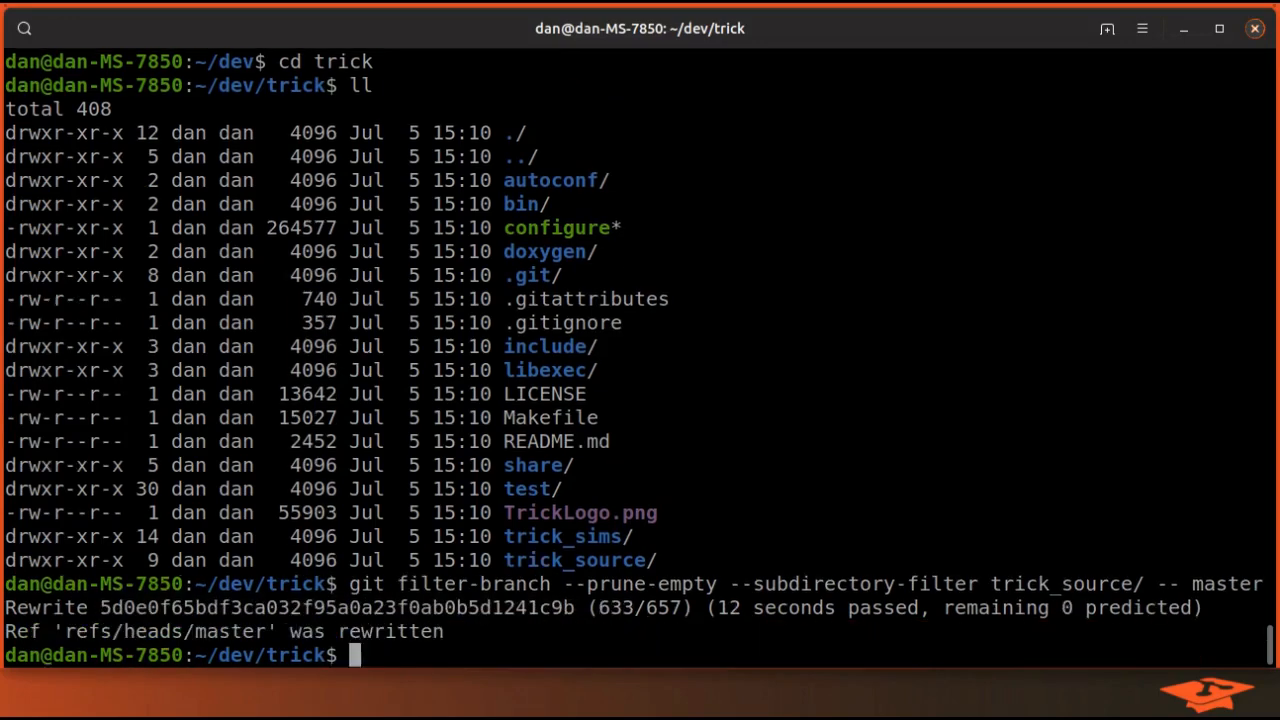
Highlight the filter-branch progress and the 'refs/heads/master was rewritten' result
{"action": "double_click", "coordinate": [572, 560]}
{"action": "type", "text": "ls"}
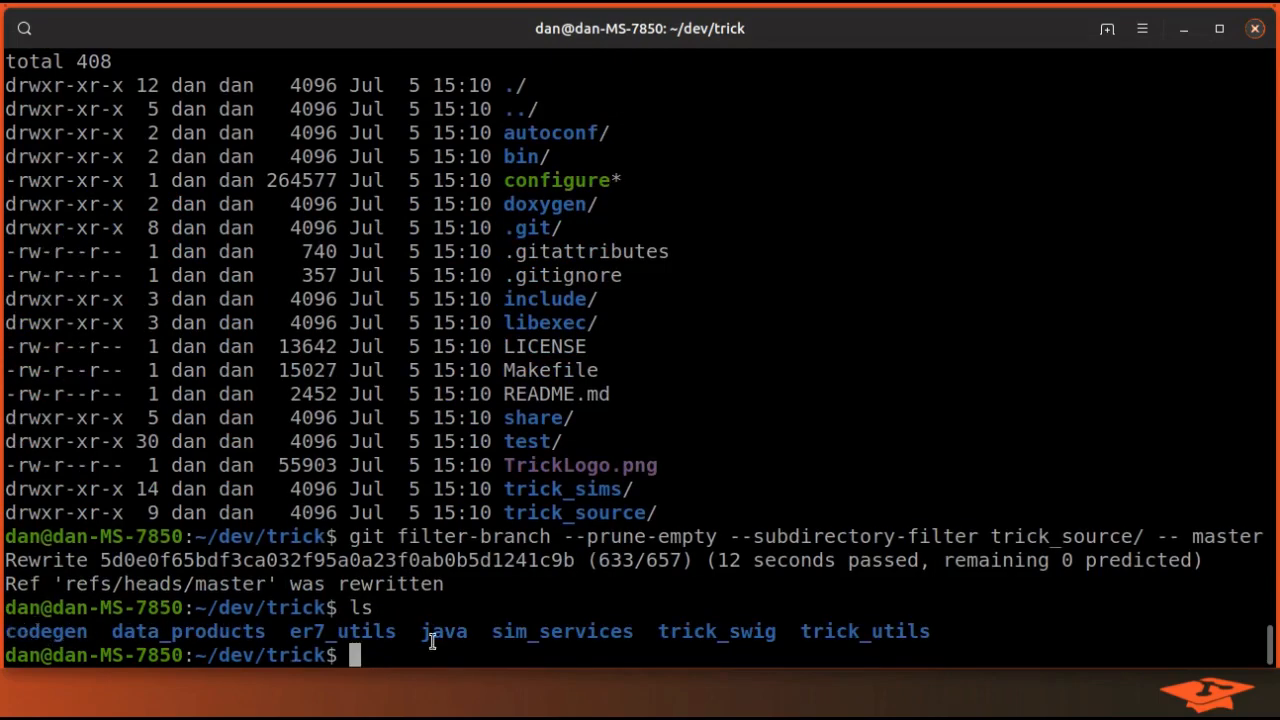
{"action": "double_click", "coordinate": [576, 512]}
{"action": "type", "text": "ll"}
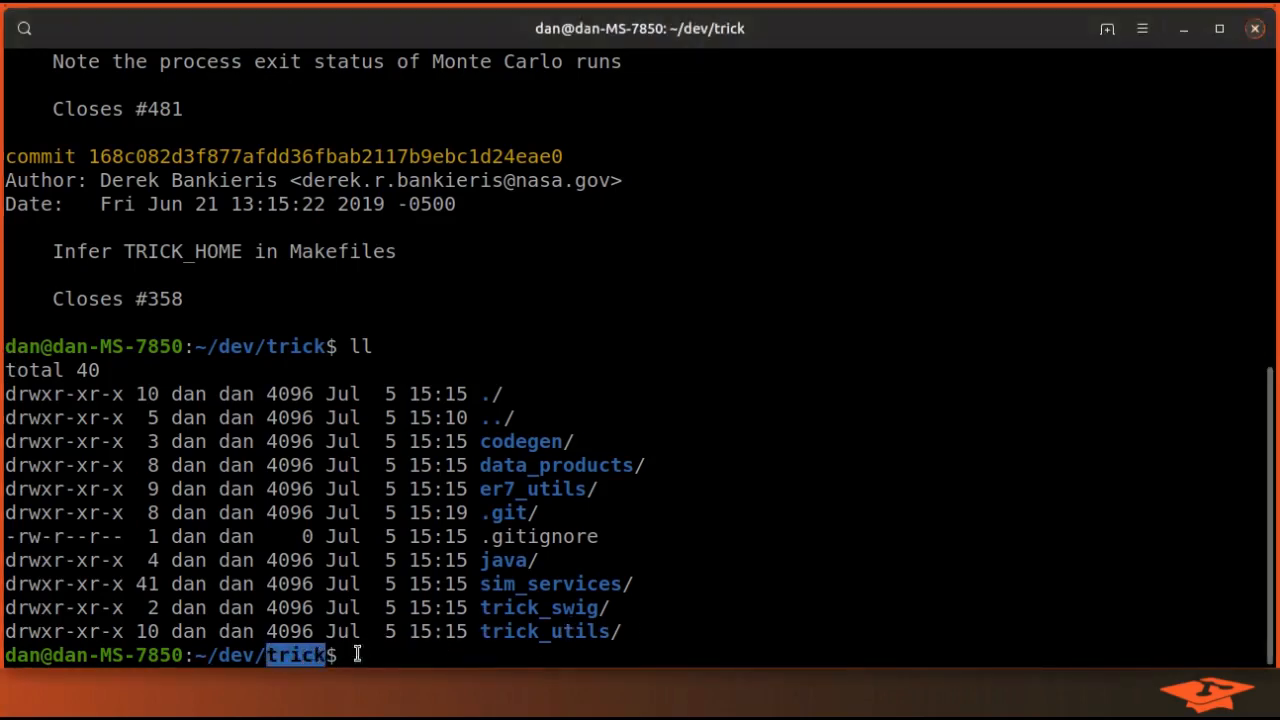
{"action": "mouse_move", "coordinate": [648, 632]}
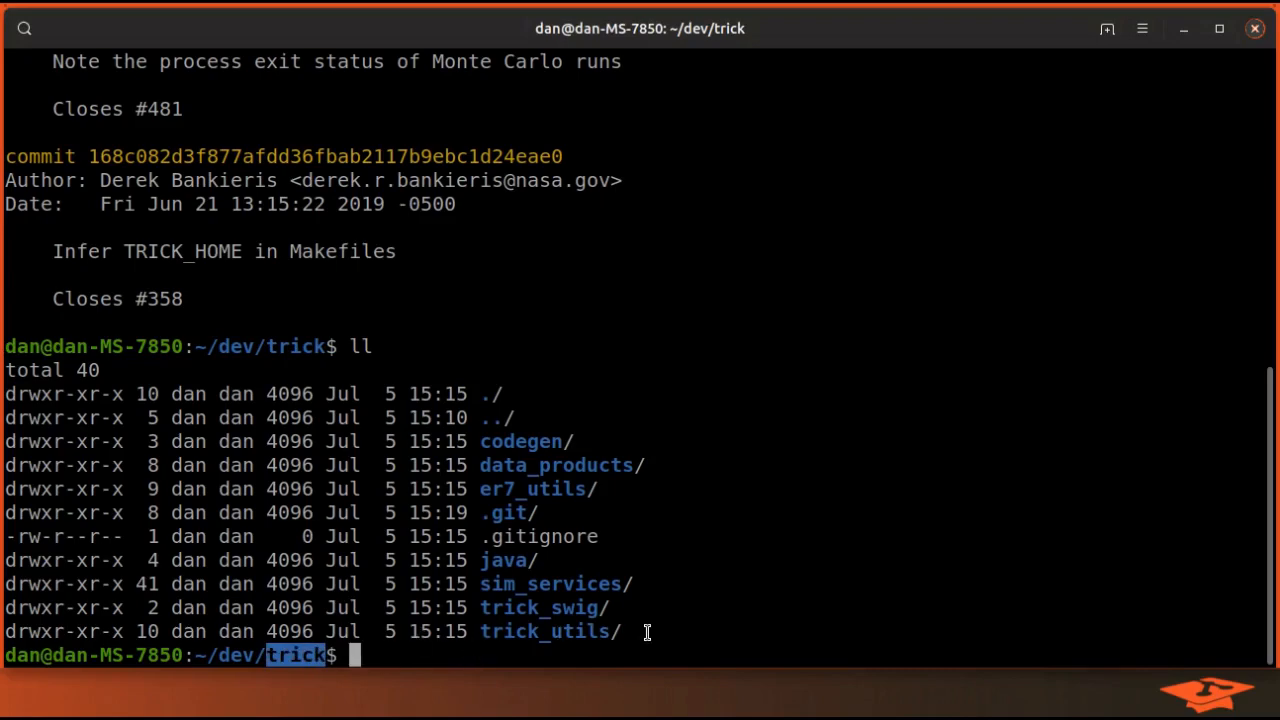
Mark the trick root listing, then show git log and page through the rewritten commits
{"action": "left_click_drag", "start_coordinate": [4, 442], "coordinate": [620, 632]}
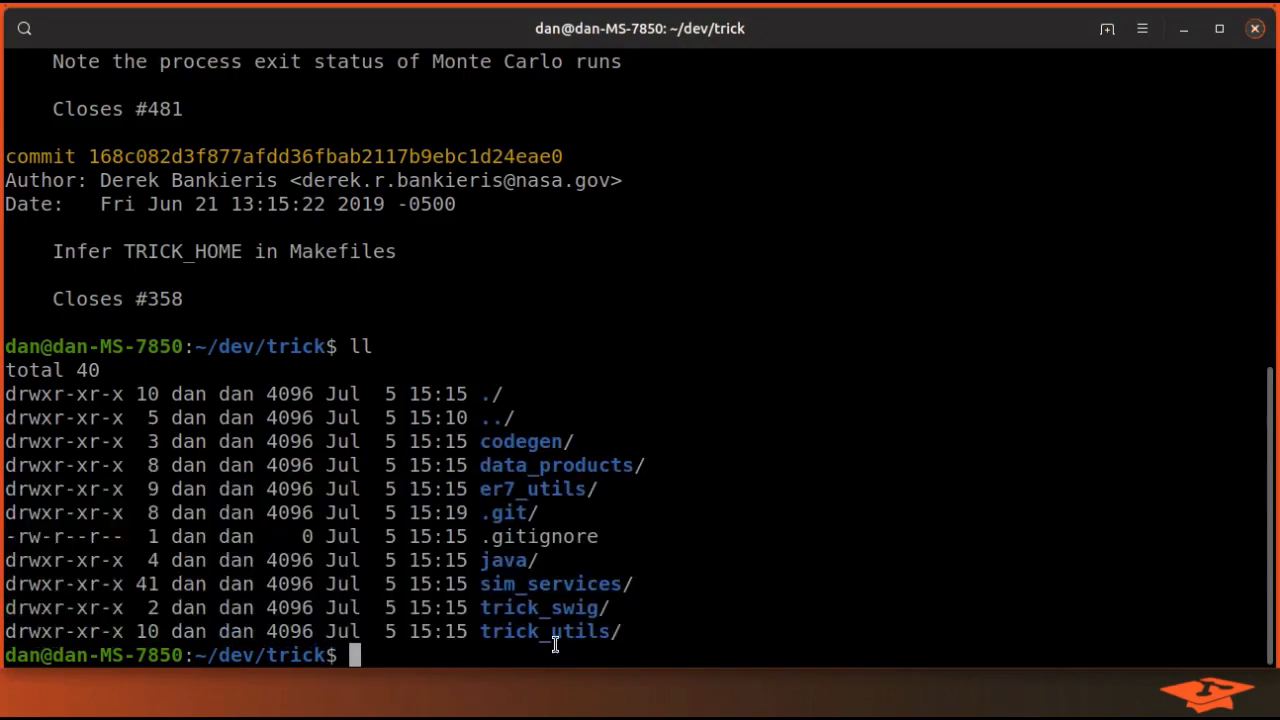
{"action": "mouse_move", "coordinate": [594, 640]}
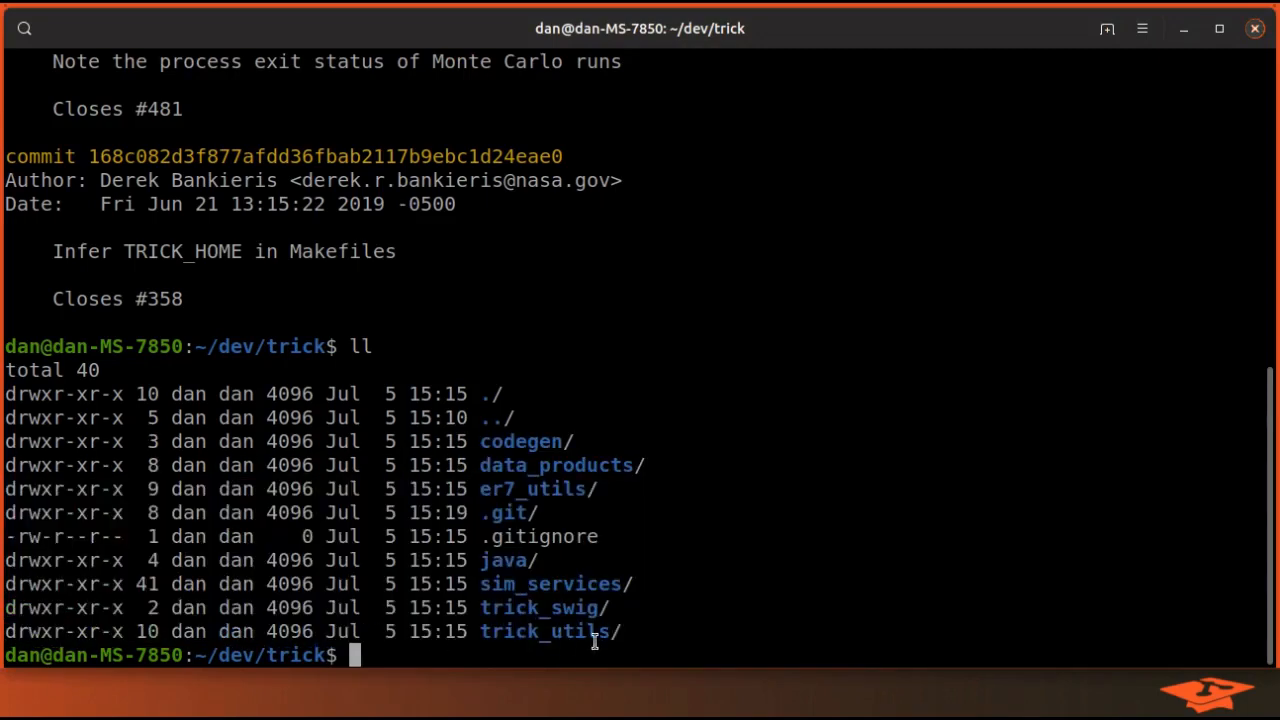
{"action": "type", "text": "git log"}
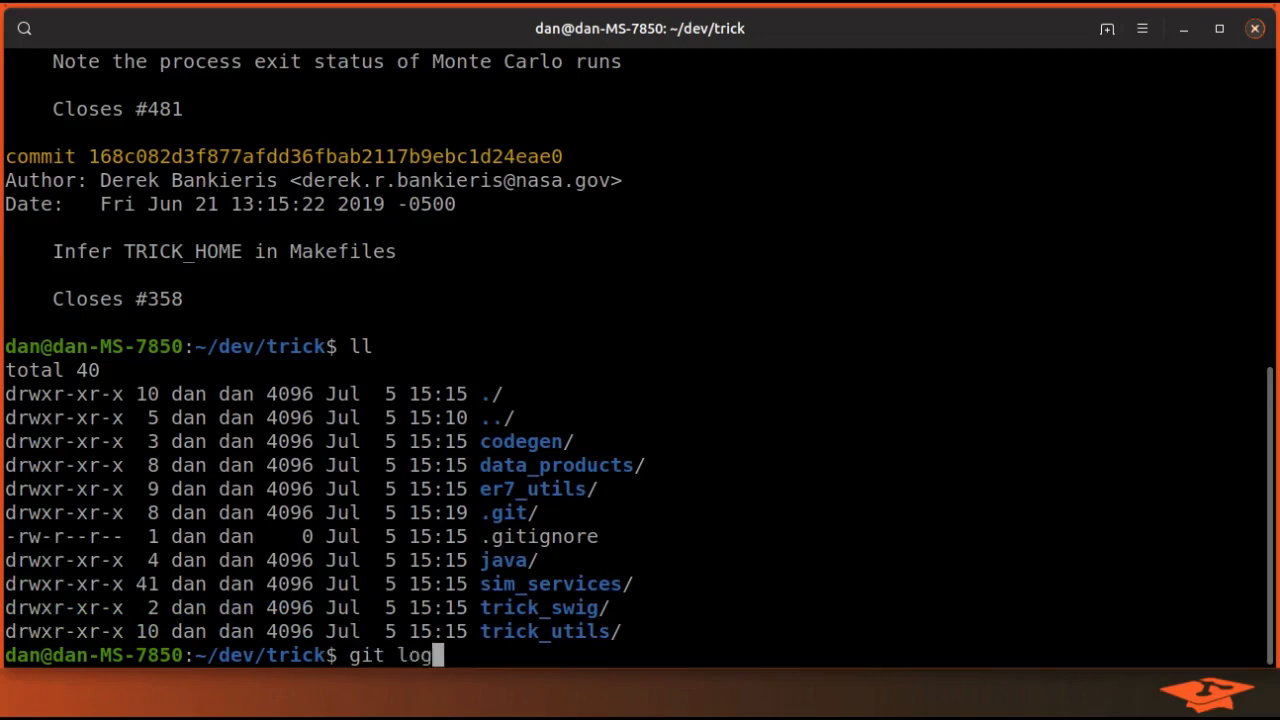
{"action": "key", "text": "Return"}
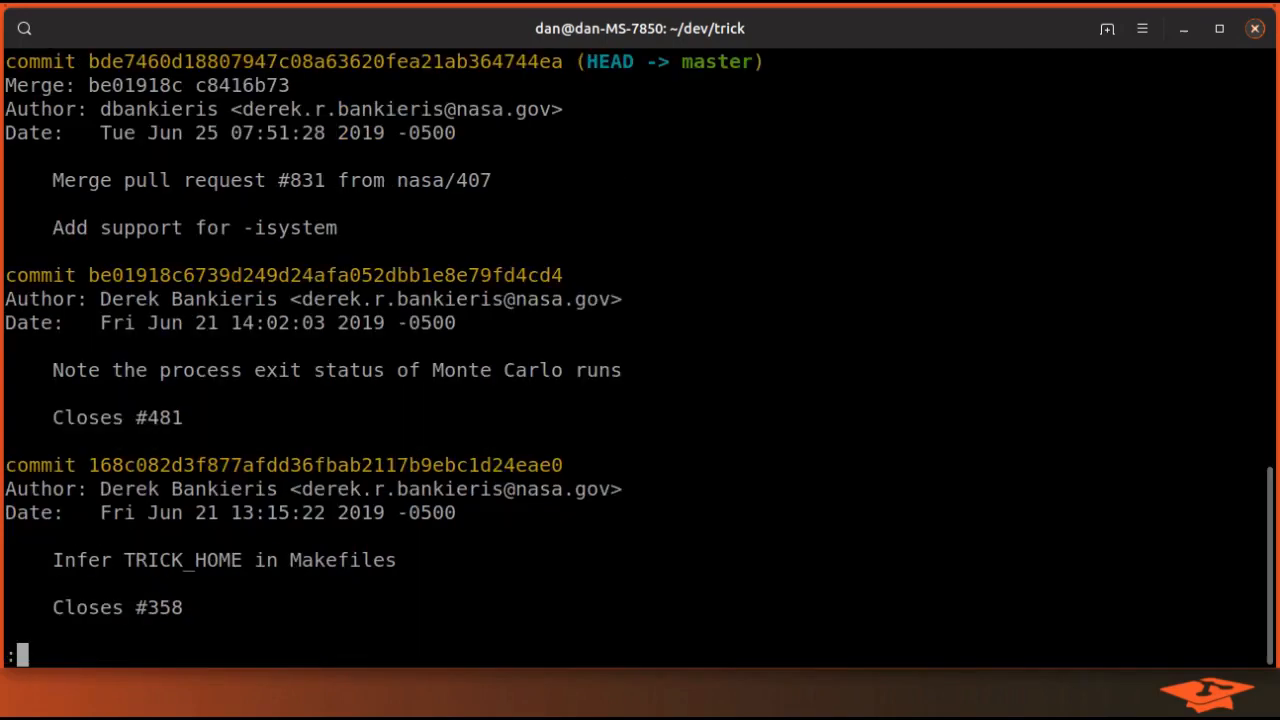
{"action": "scroll", "scroll_direction": "down", "scroll_amount": 3}
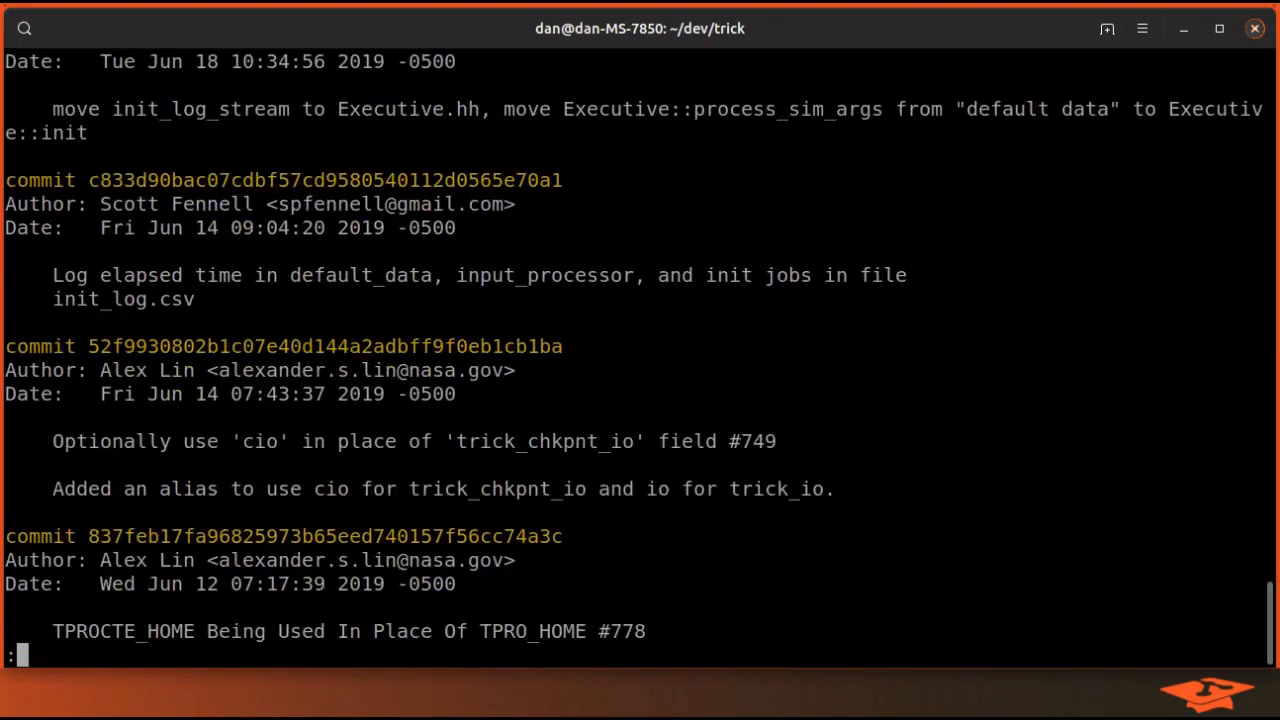
{"action": "scroll", "scroll_direction": "down", "scroll_amount": 3}
{"action": "type", "text": "ll"}
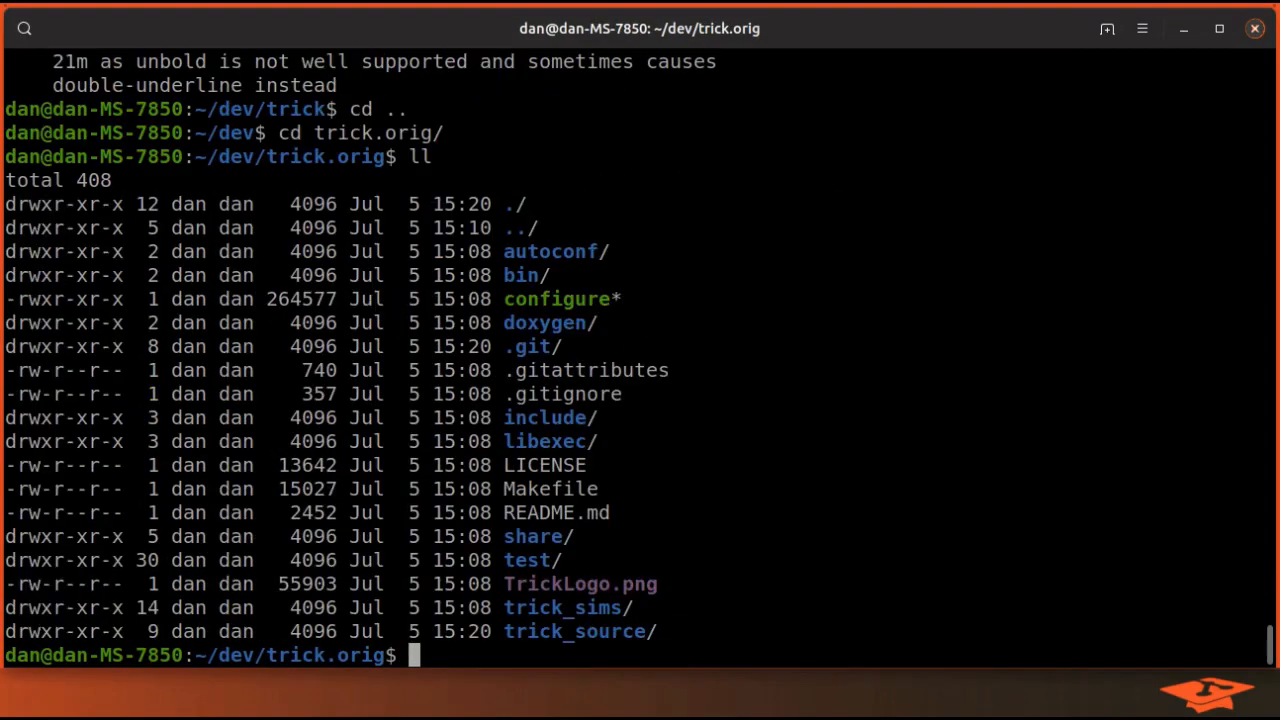
{"action": "mouse_move", "coordinate": [588, 640]}
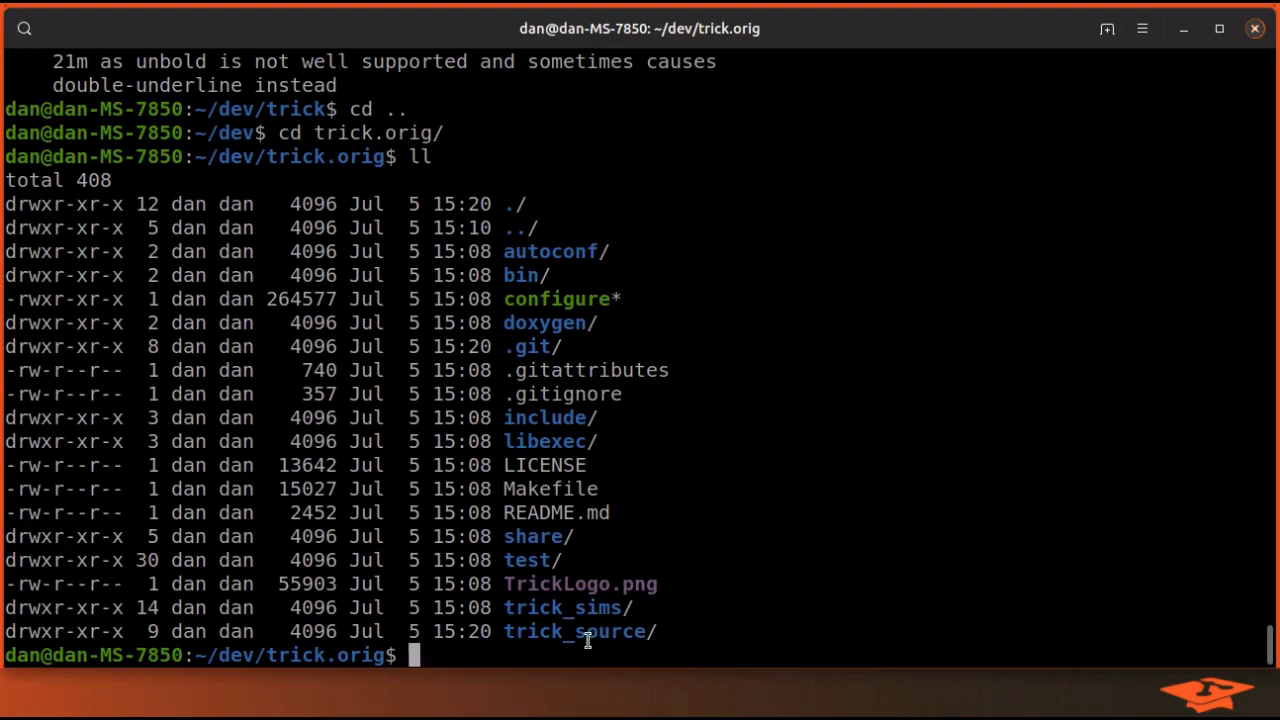
{"action": "mouse_move", "coordinate": [504, 628]}
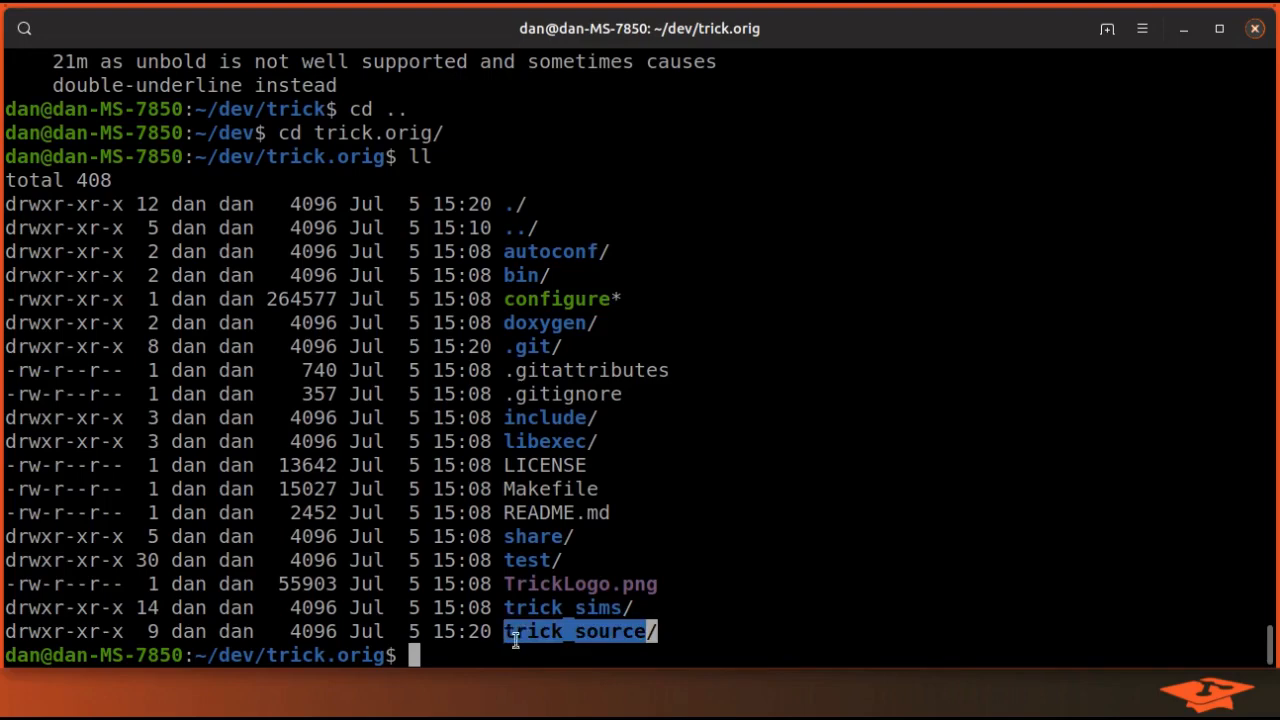
Check the branch in trick.orig, then remove its trick_source folder with rm -r
{"action": "type", "text": "git branch"}
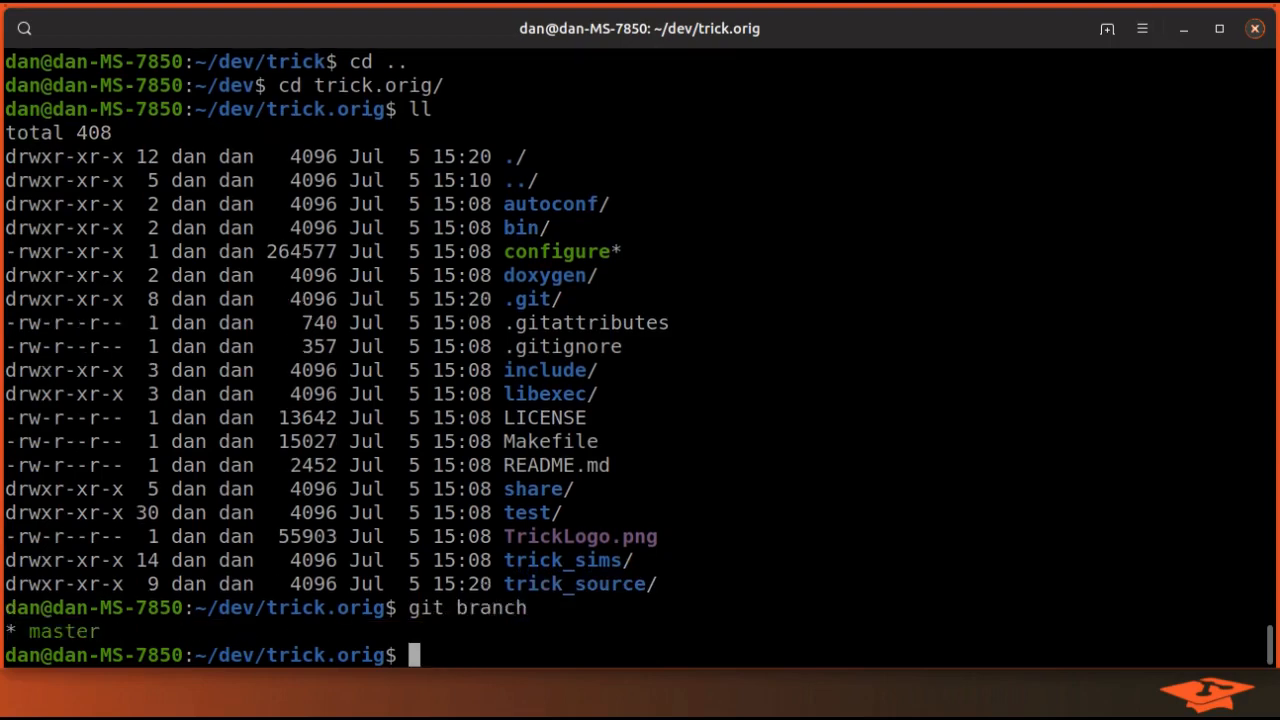
{"action": "double_click", "coordinate": [574, 584]}
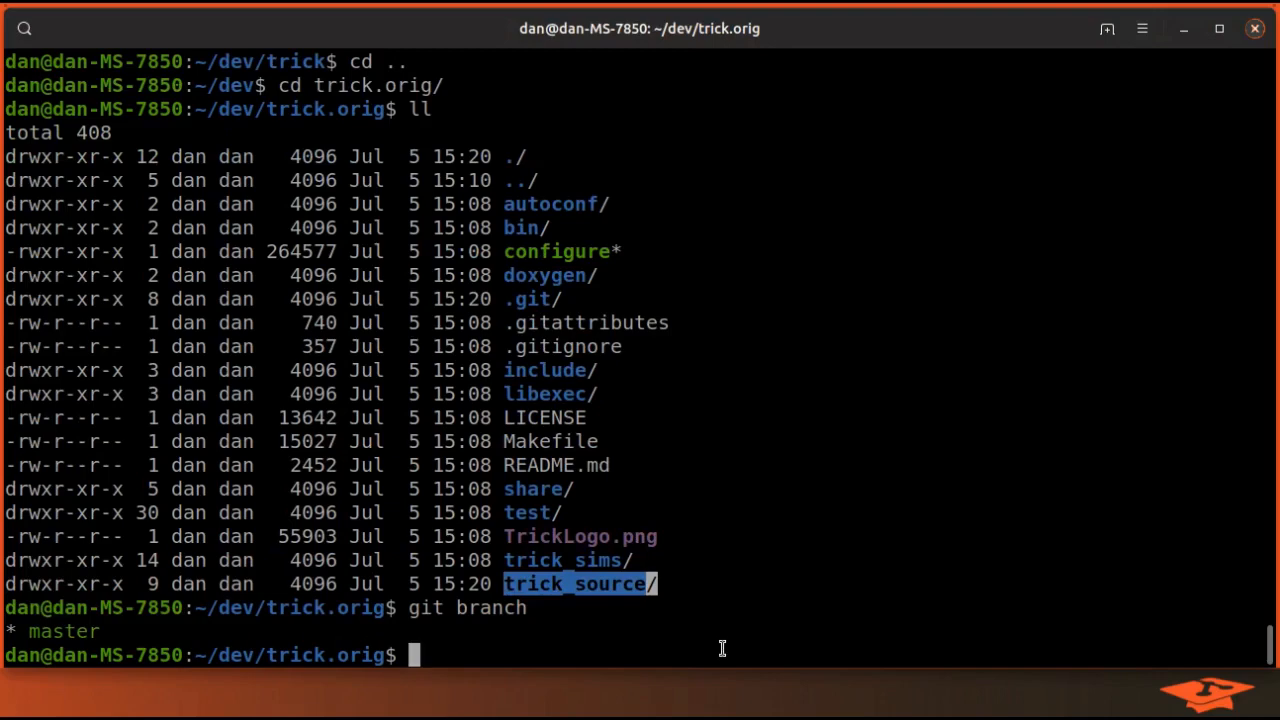
{"action": "mouse_move", "coordinate": [596, 584]}
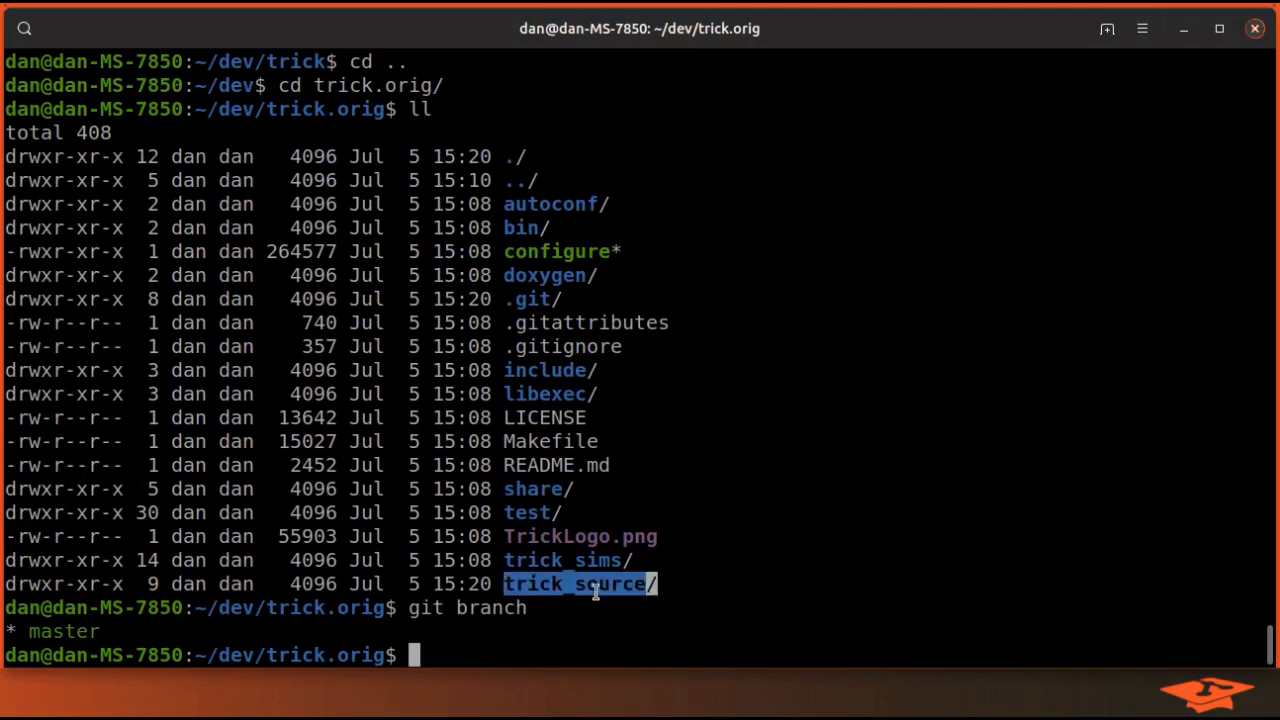
{"action": "type", "text": "rm"}
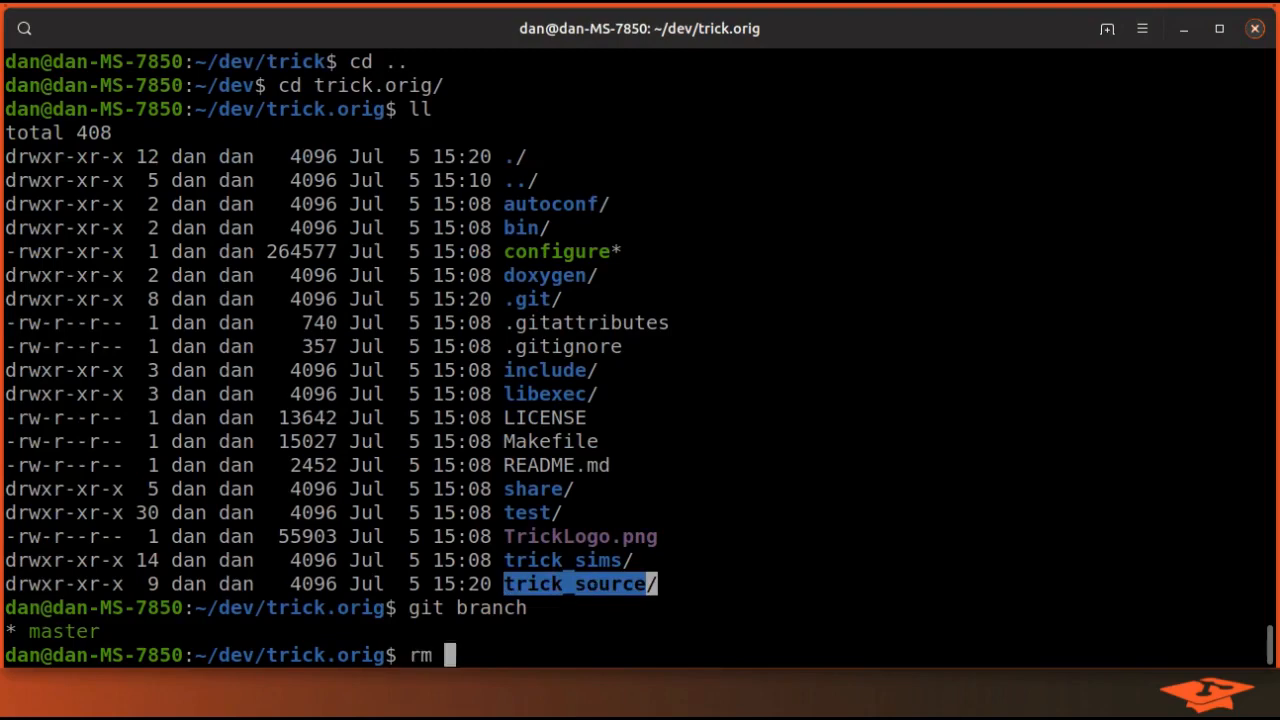
{"action": "type", "text": "-r trick_source/"}
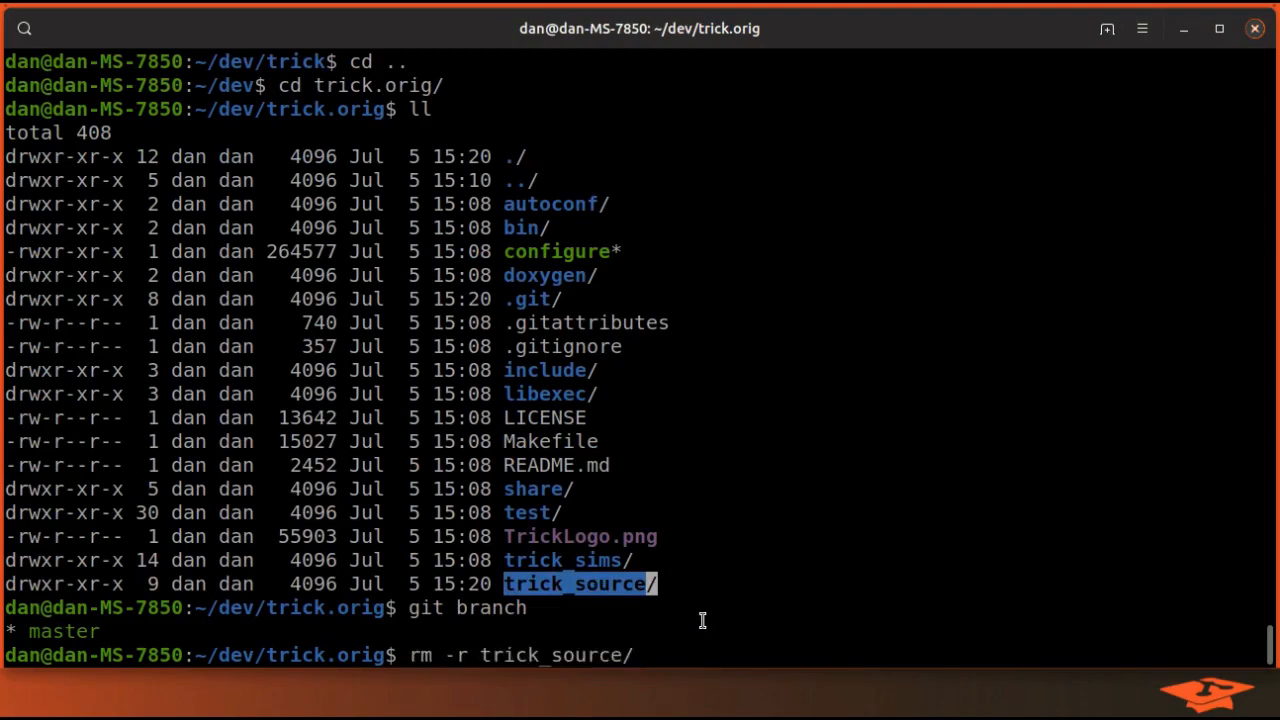
{"action": "key", "text": "Return"}
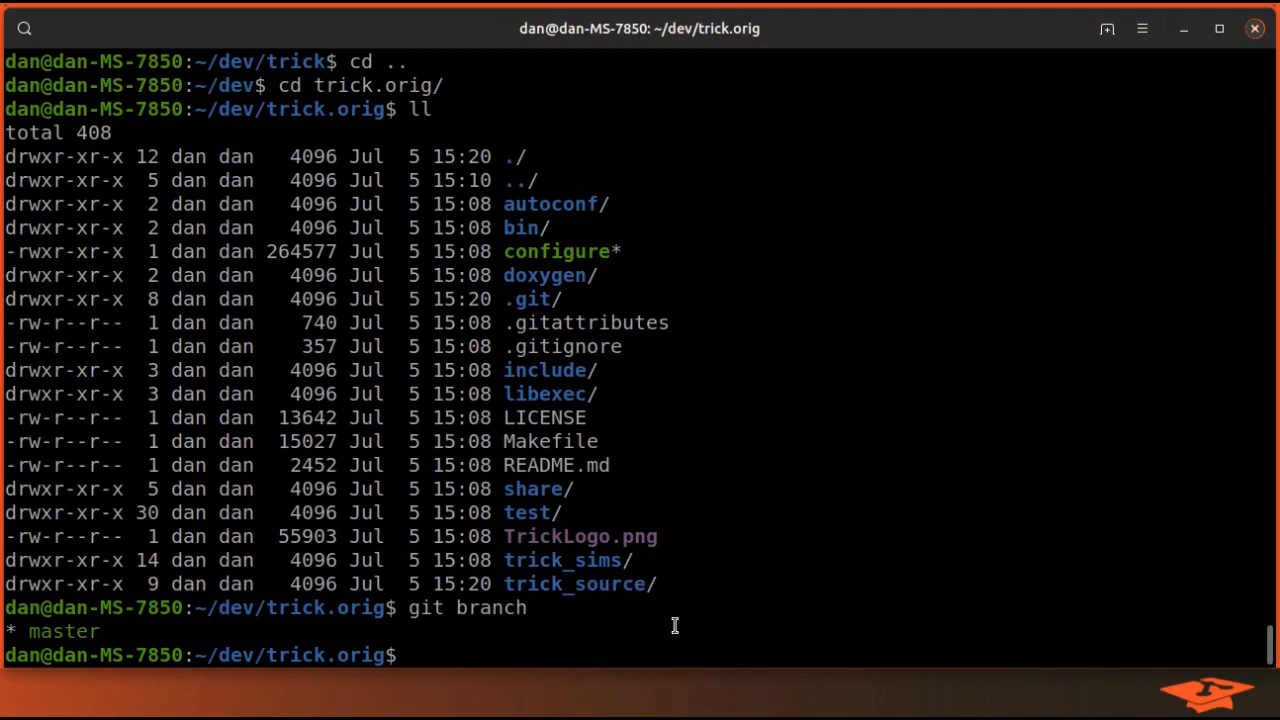
{"action": "type", "text": "rm -r trick_source/"}
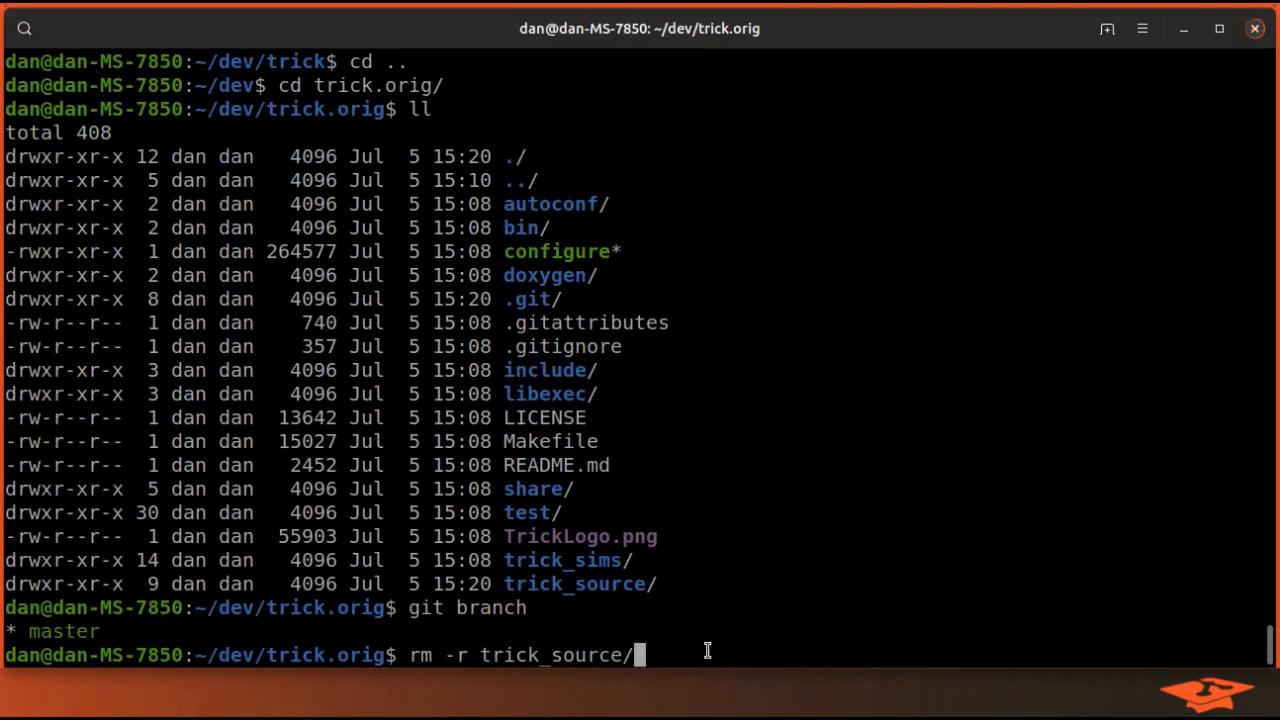
{"action": "double_click", "coordinate": [556, 656]}
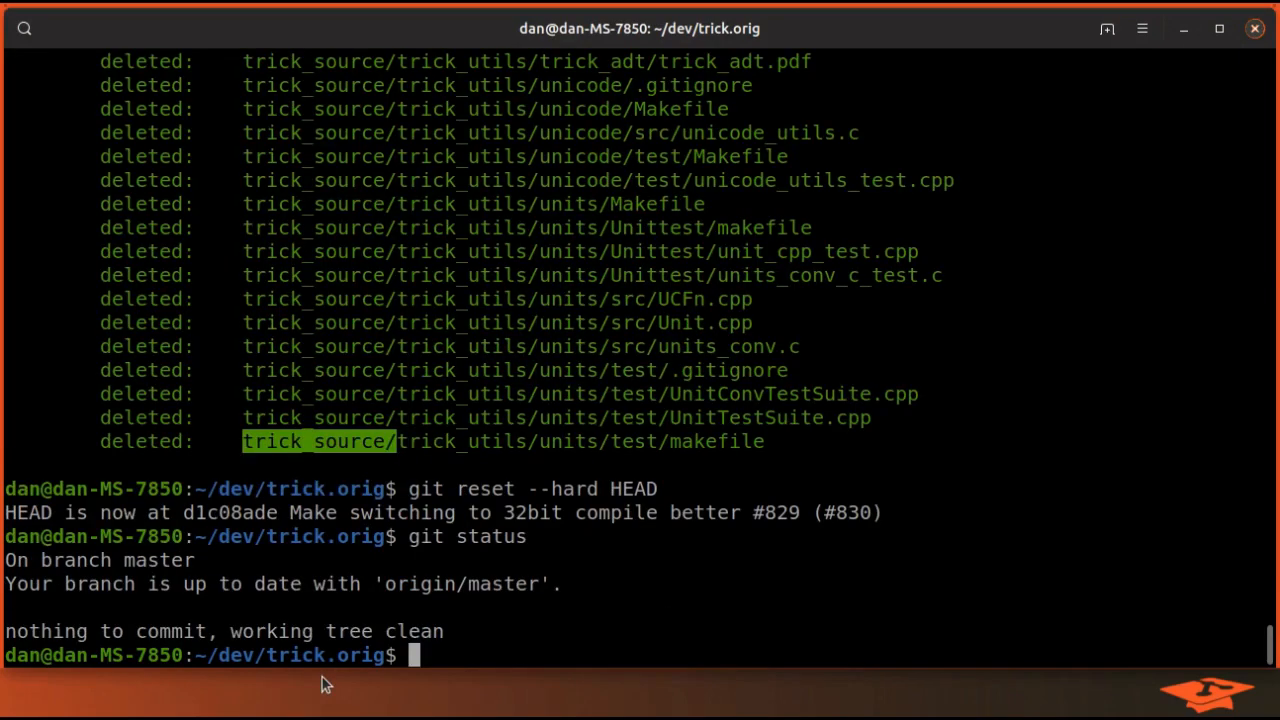
{"action": "mouse_move", "coordinate": [552, 712]}
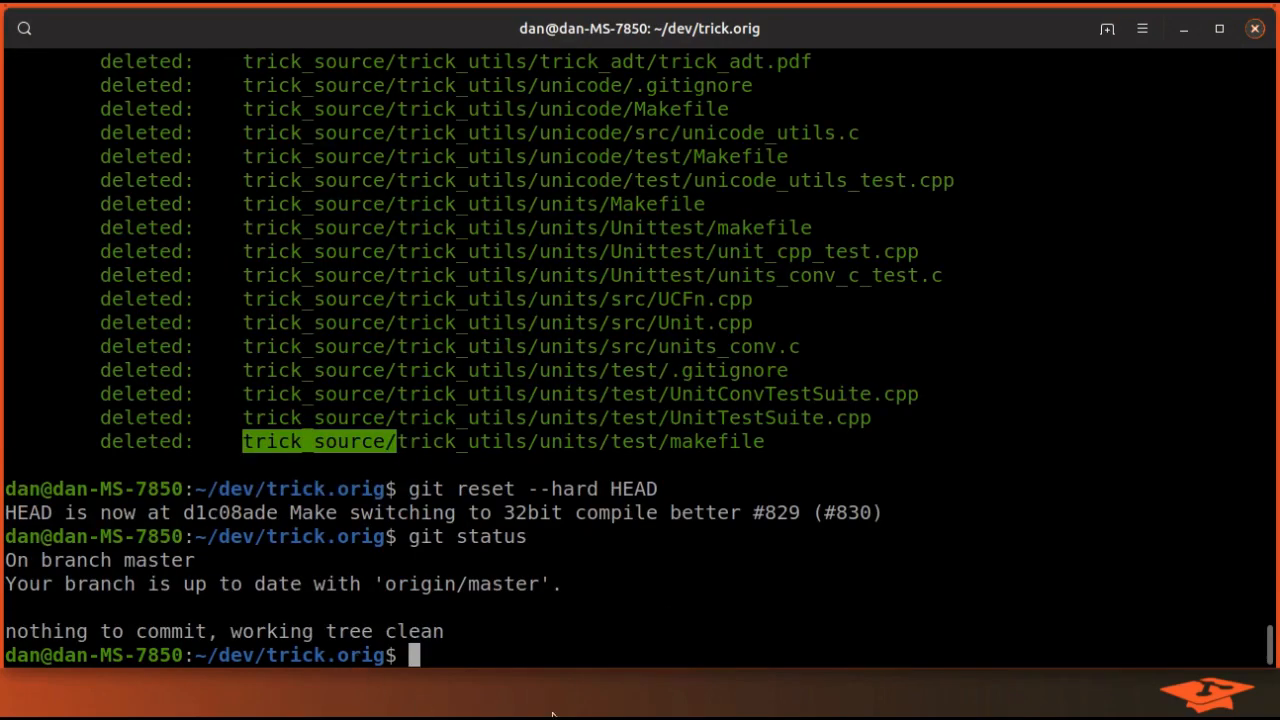
{"action": "mouse_move", "coordinate": [536, 652]}
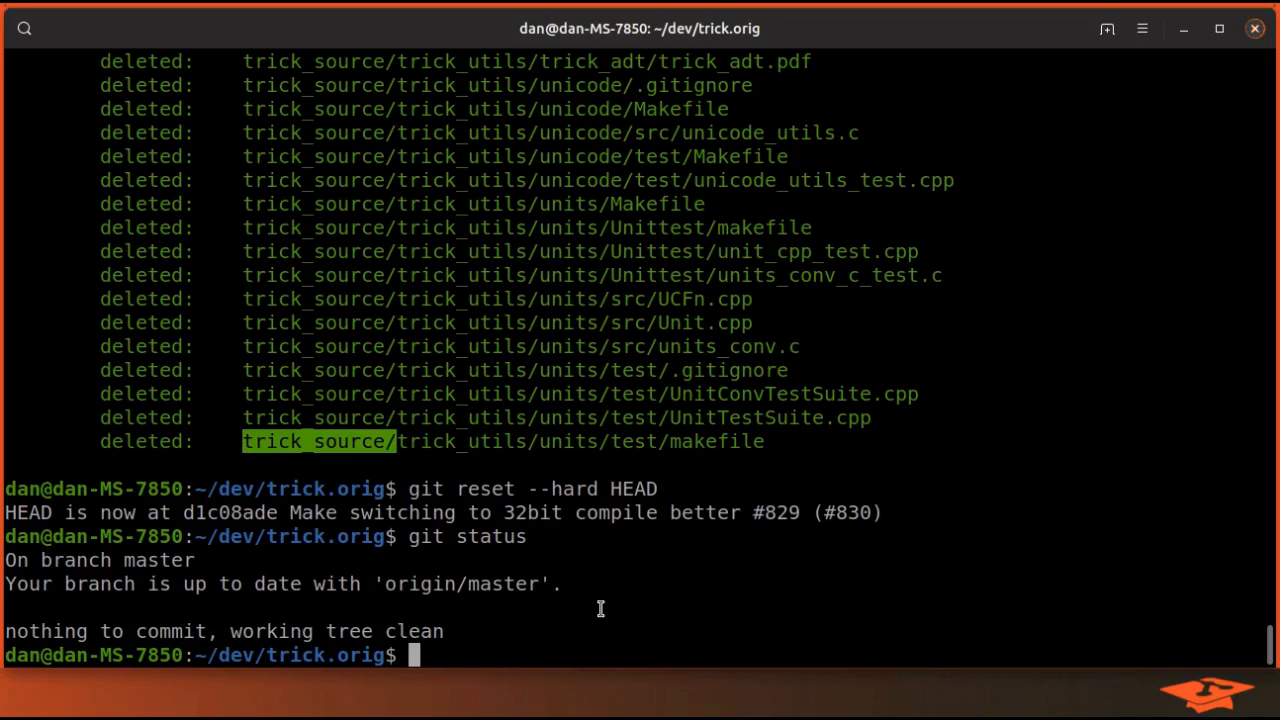
{"action": "mouse_move", "coordinate": [668, 588]}
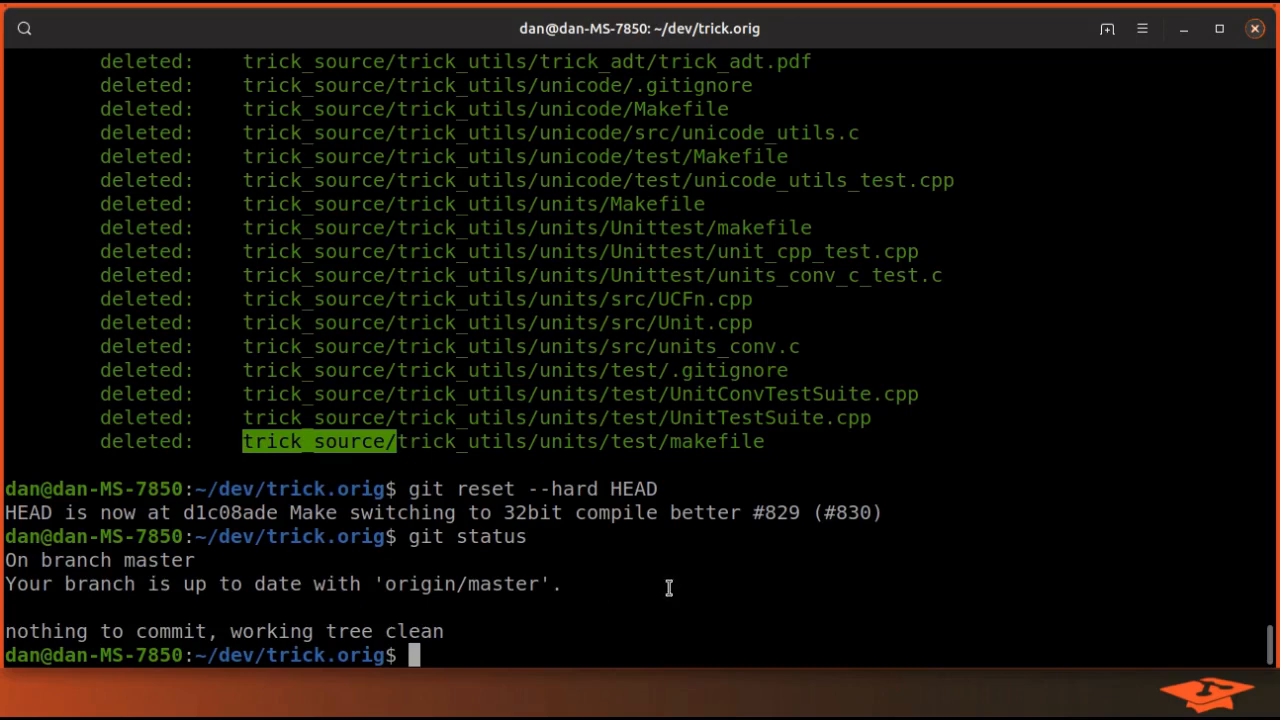
{"action": "mouse_move", "coordinate": [390, 442]}
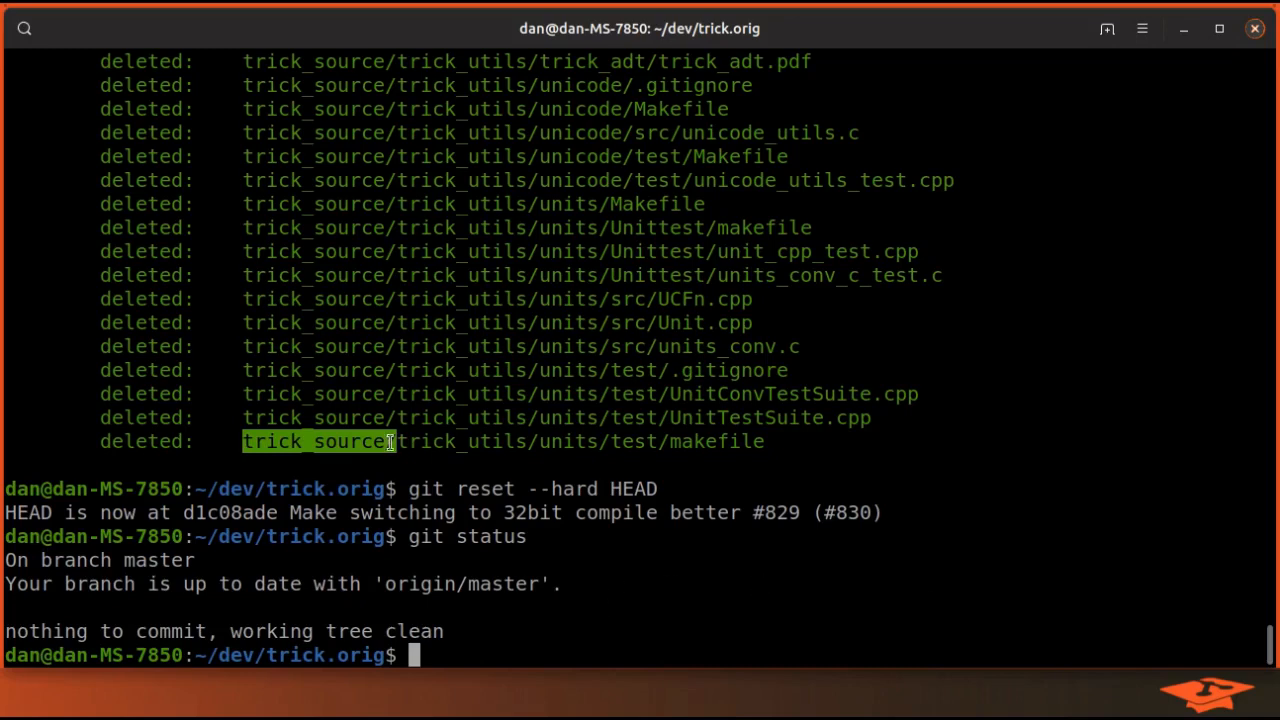
{"action": "mouse_move", "coordinate": [490, 536]}
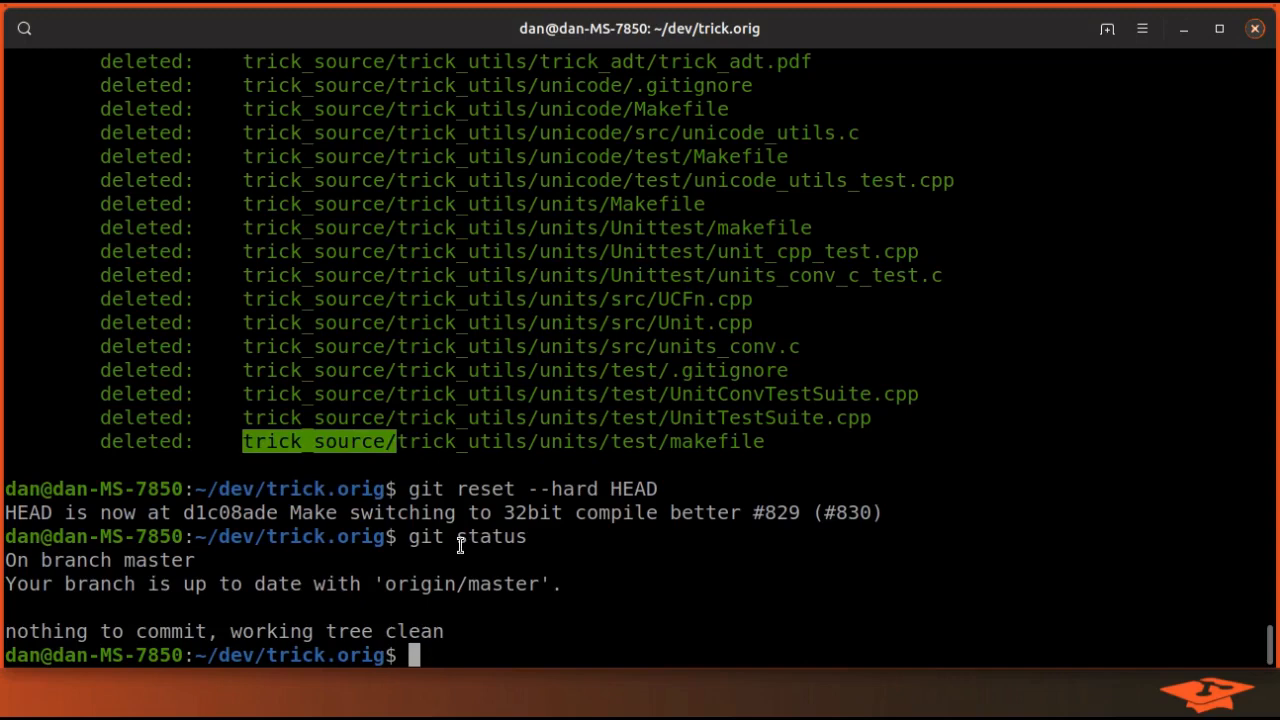
{"action": "mouse_move", "coordinate": [460, 560]}
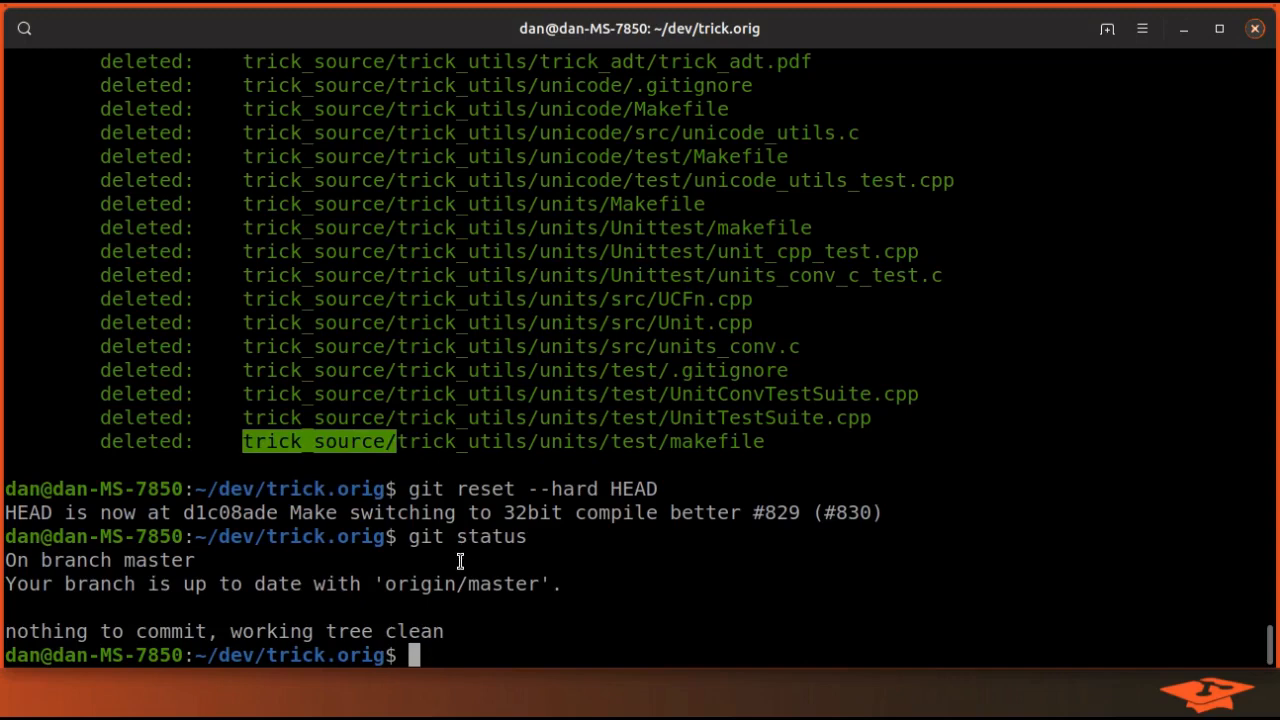